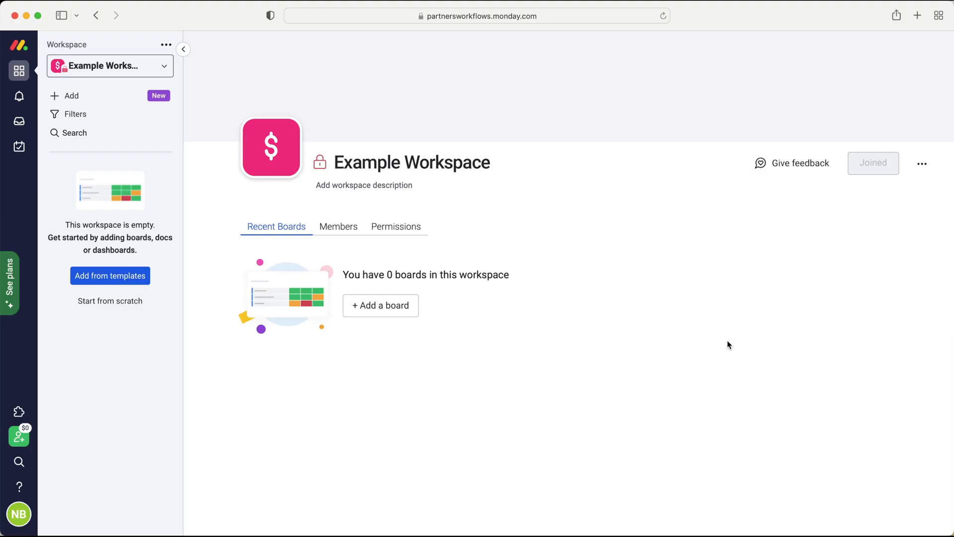
pyautogui.moveTo(707, 342)
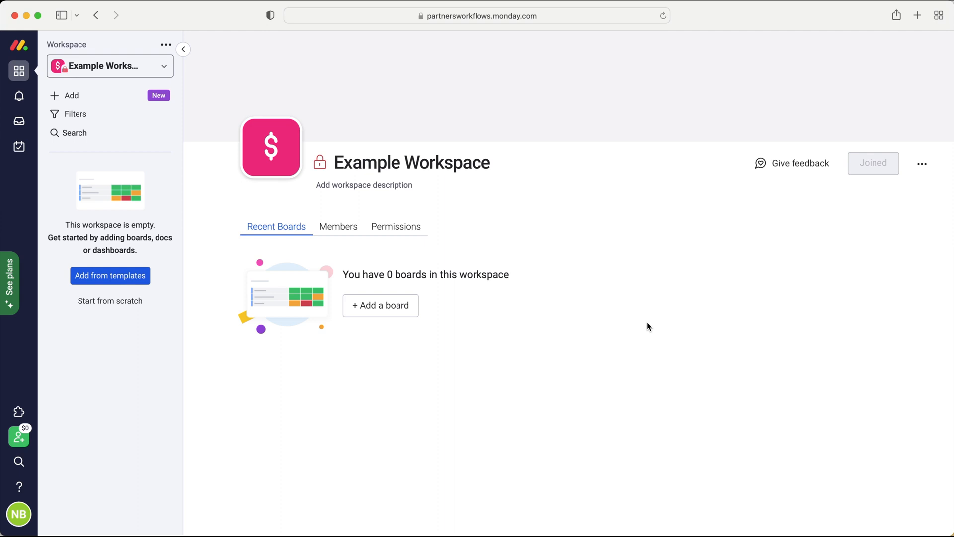
pyautogui.moveTo(644, 326)
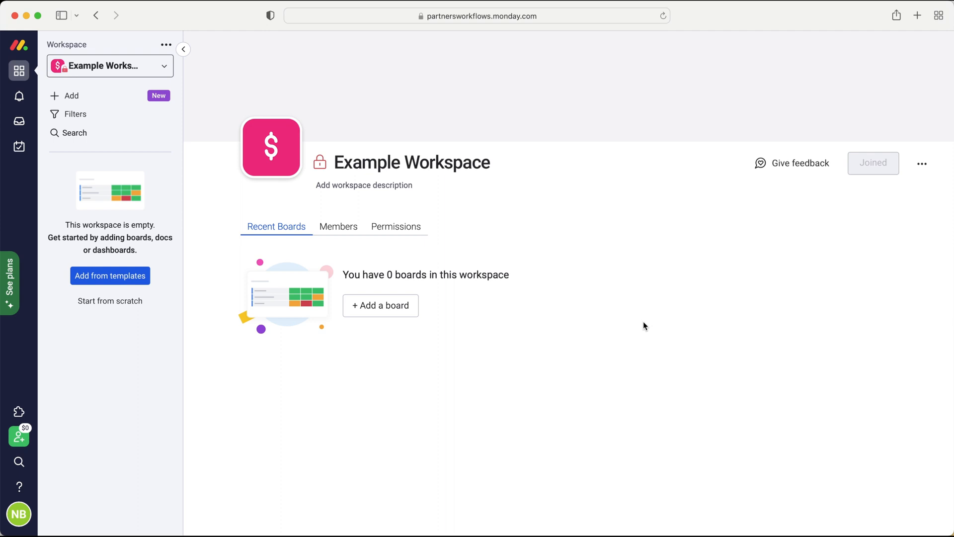
pyautogui.moveTo(627, 323)
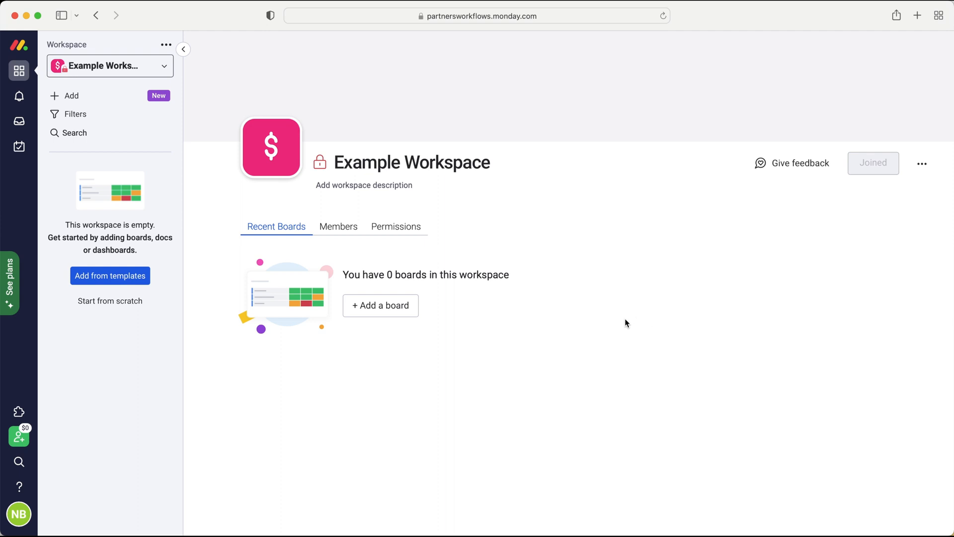
pyautogui.moveTo(621, 322)
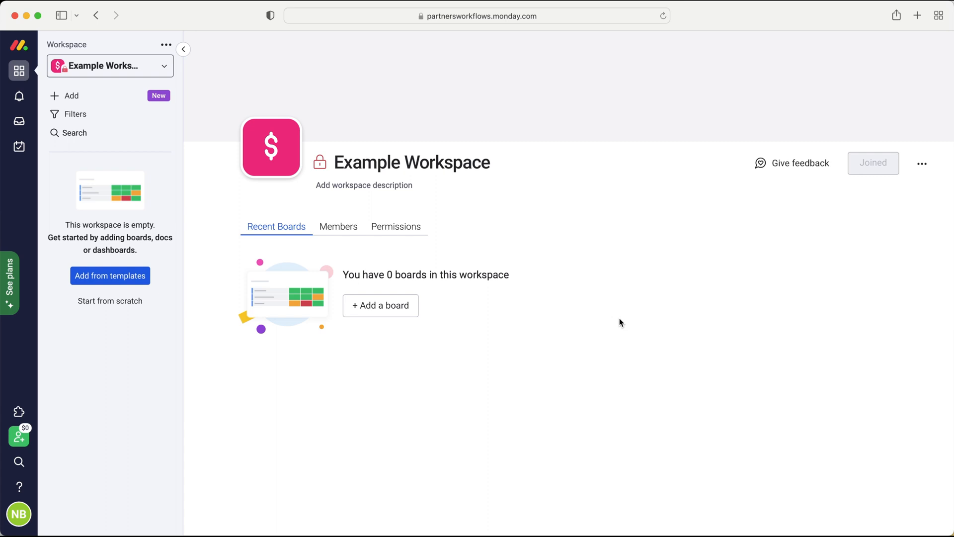
pyautogui.moveTo(71, 95)
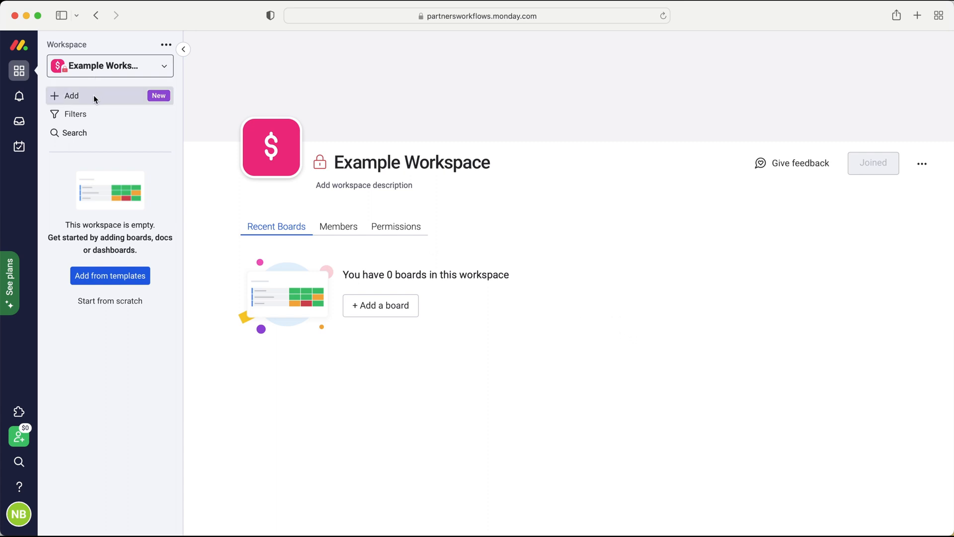
# Add a board from the Customer requests template via Add > Choose from templates, searching 'cu'
pyautogui.click(71, 96)
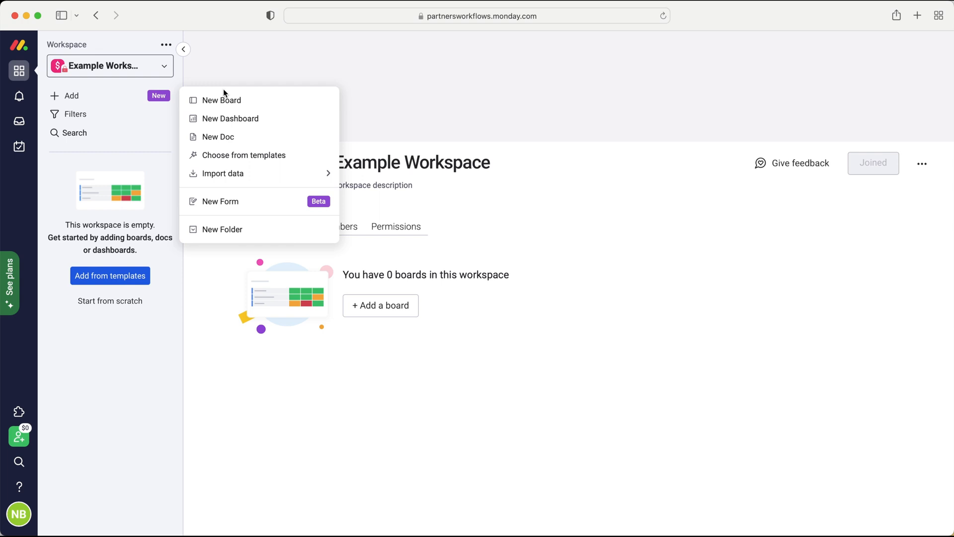
pyautogui.moveTo(245, 156)
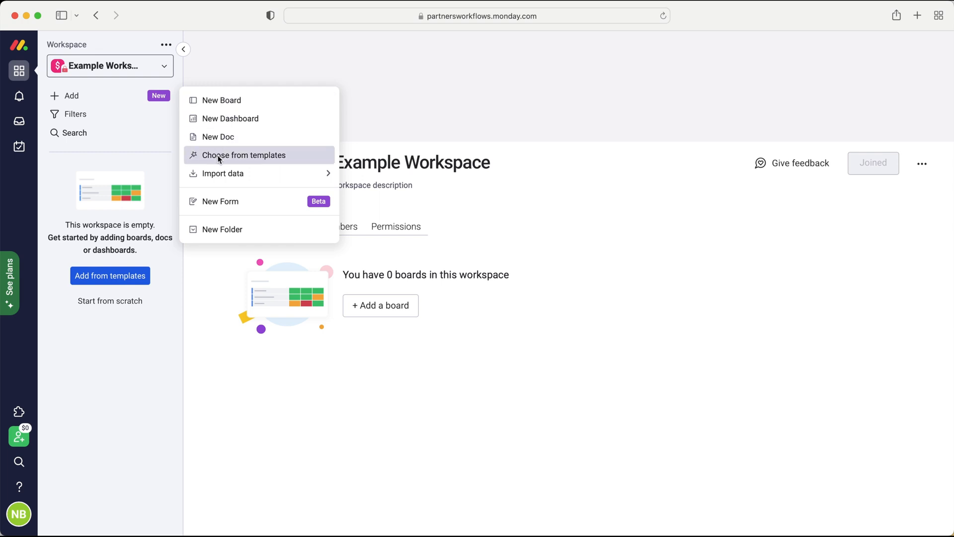
pyautogui.click(244, 155)
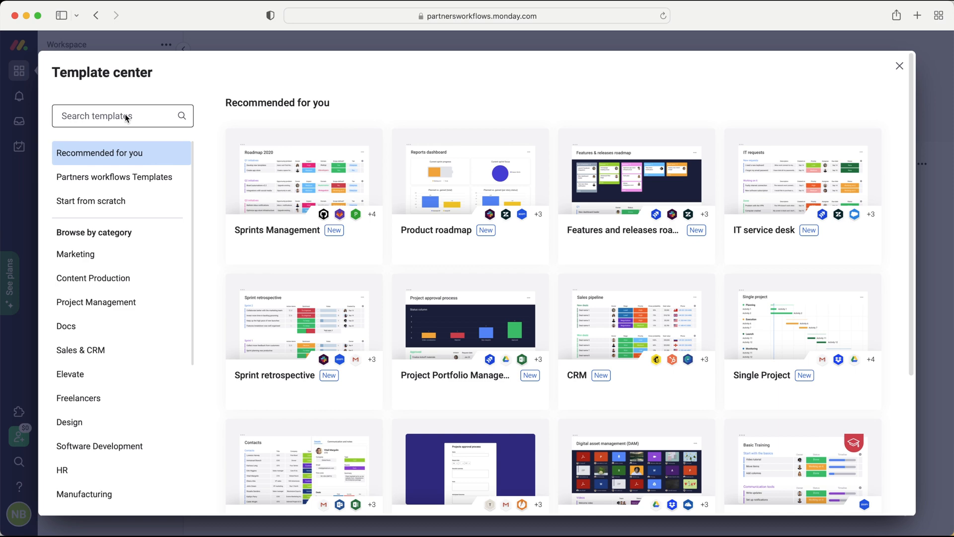
pyautogui.write('customer r')
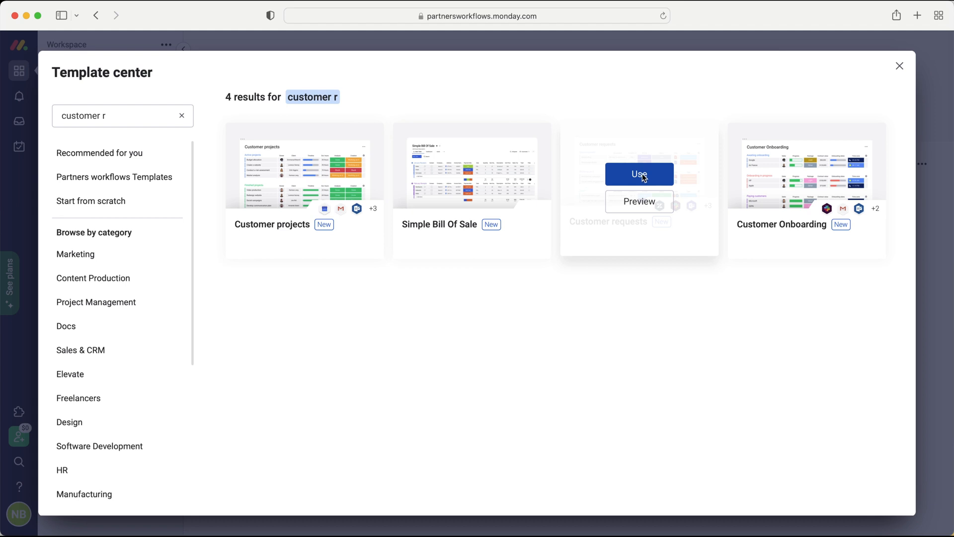
pyautogui.click(639, 173)
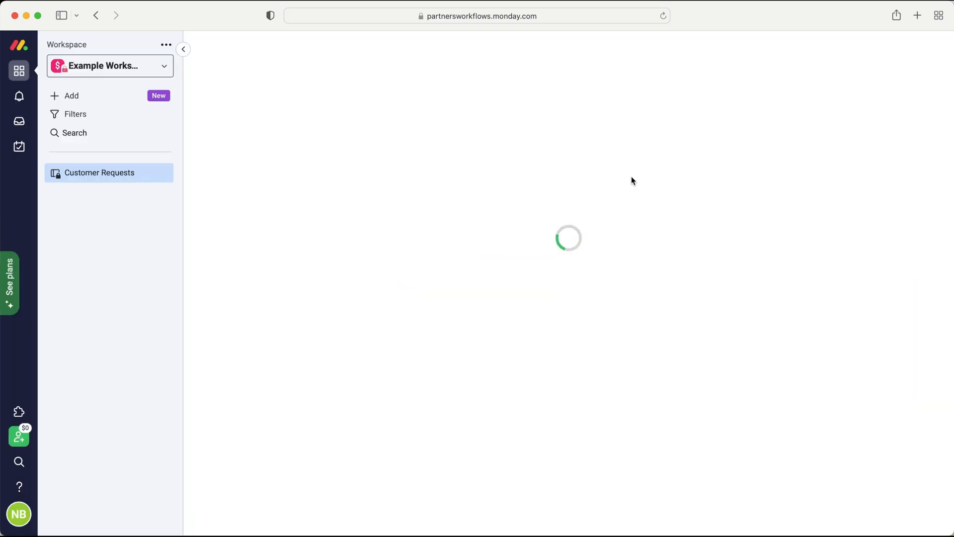
# Rename the board to 'Cases' and its Open Requests group to 'Open Cases'
pyautogui.click(99, 172)
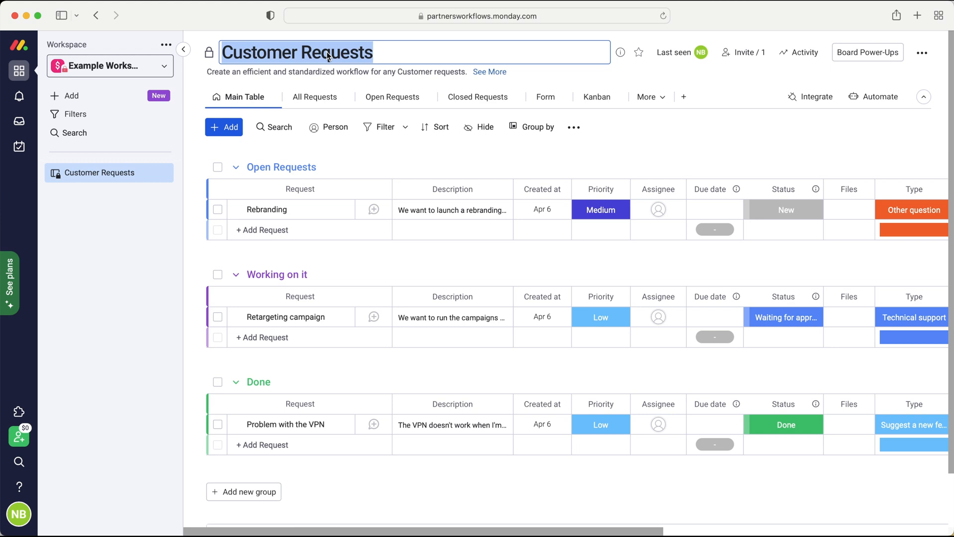
pyautogui.write('Cases')
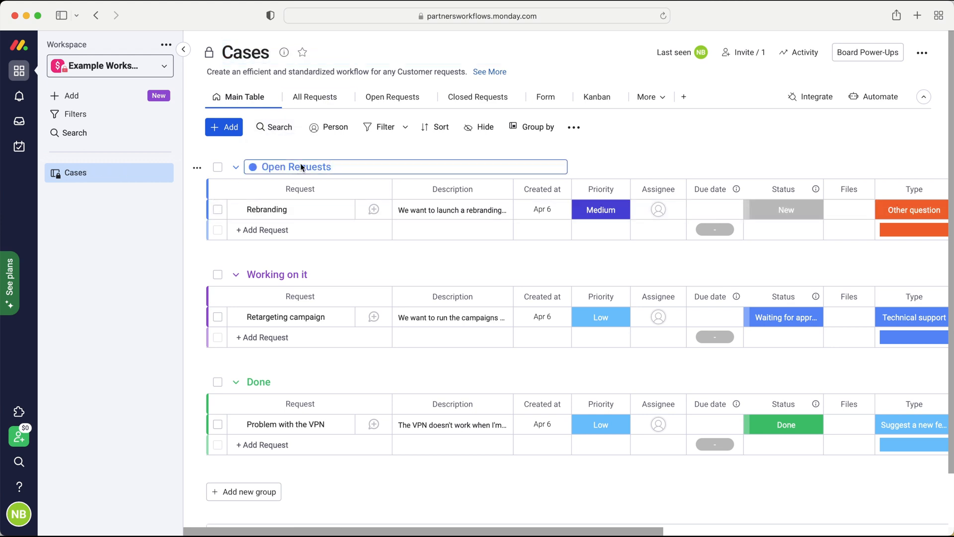
pyautogui.write('Open Cases')
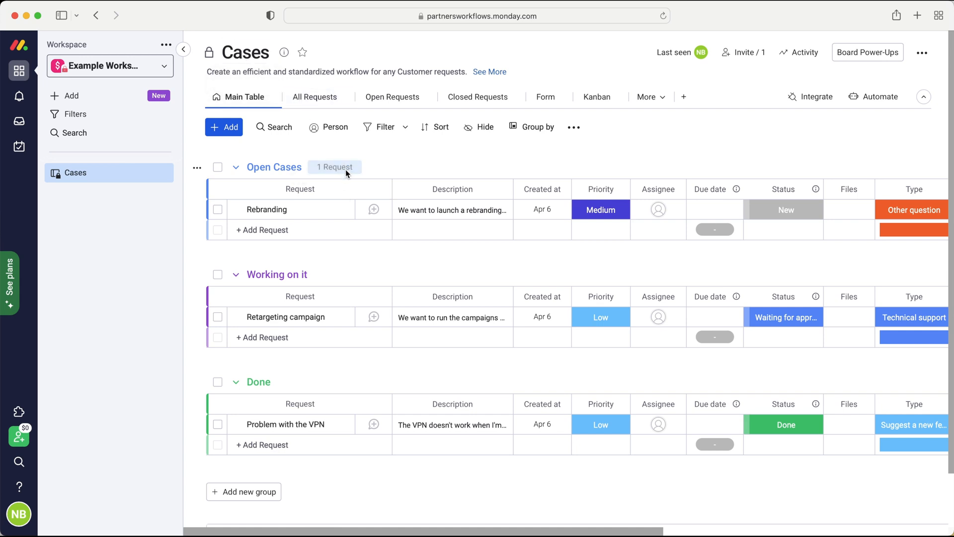
pyautogui.moveTo(346, 151)
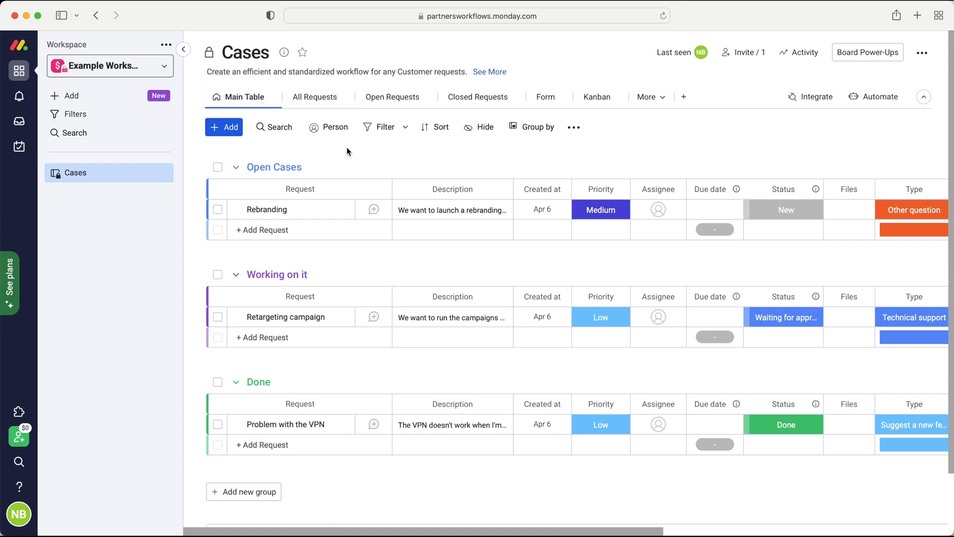
pyautogui.moveTo(345, 153)
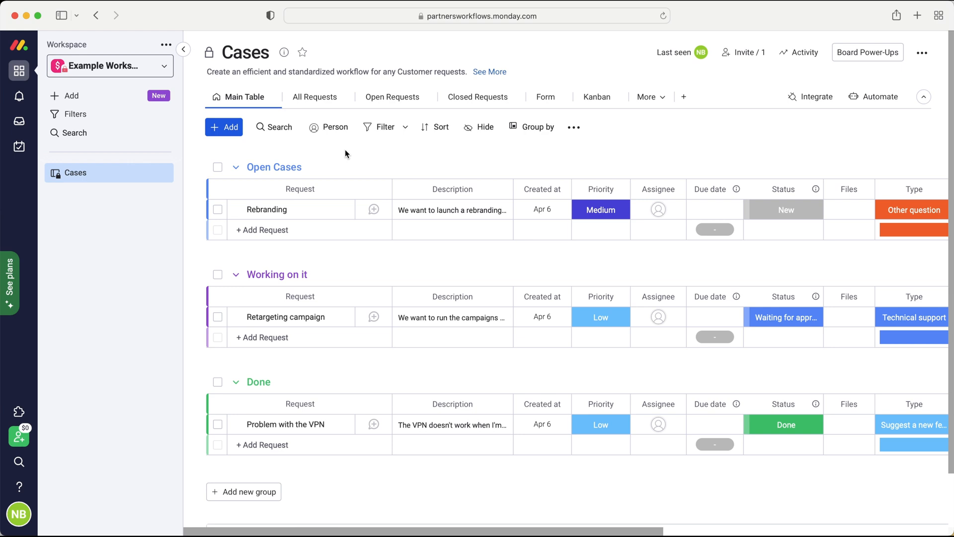
pyautogui.moveTo(340, 150)
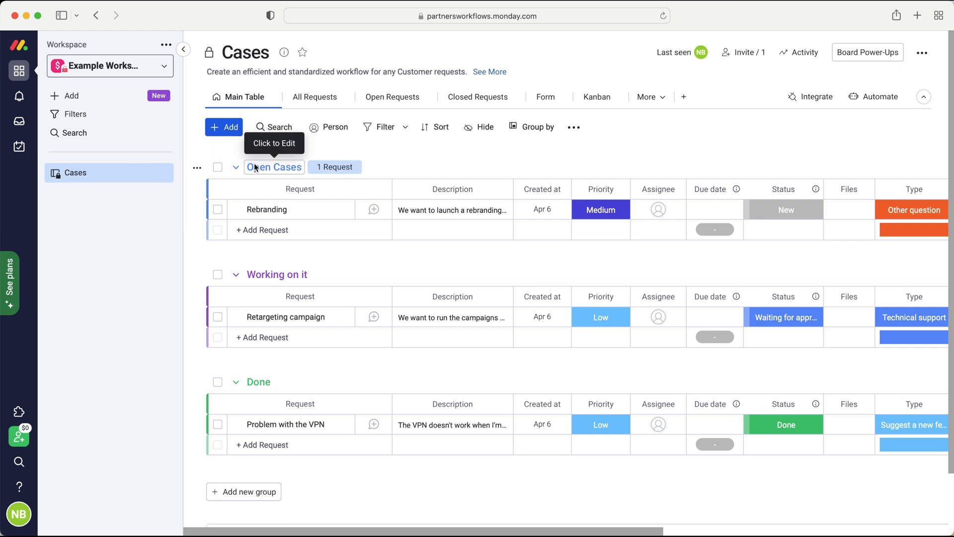
pyautogui.moveTo(289, 255)
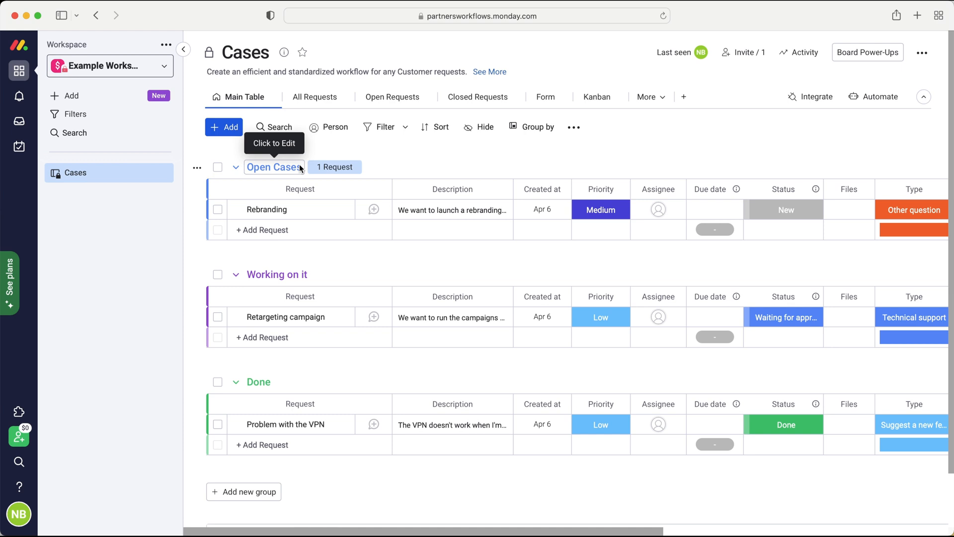
pyautogui.moveTo(407, 158)
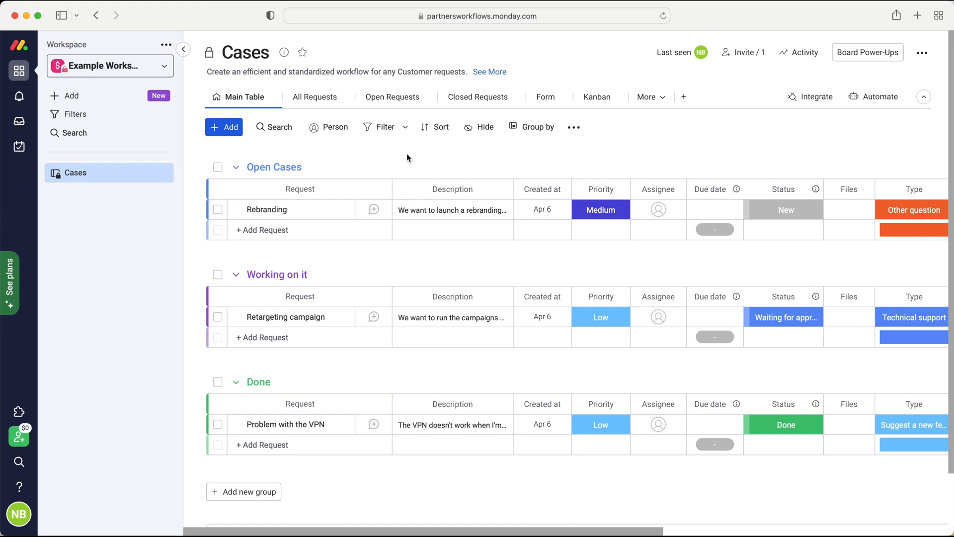
pyautogui.moveTo(545, 159)
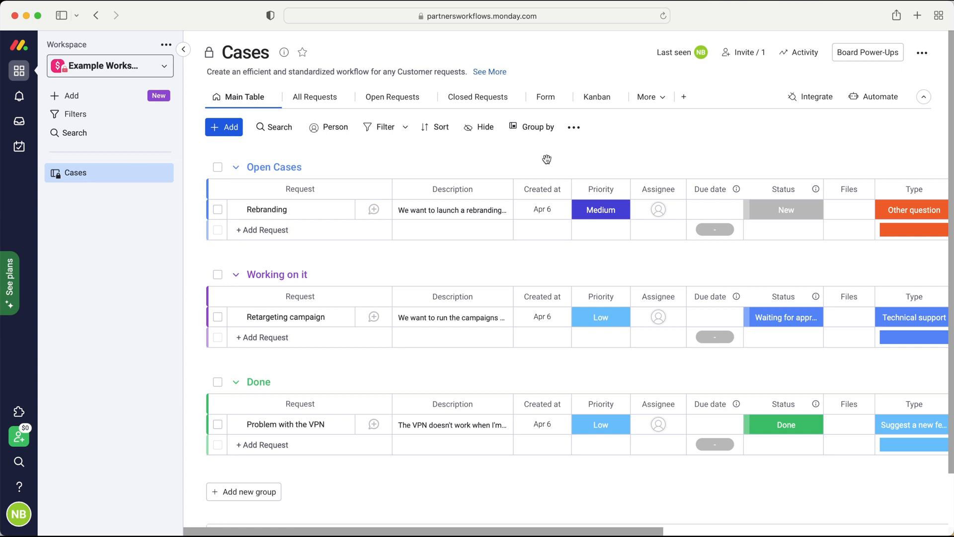
pyautogui.moveTo(544, 97)
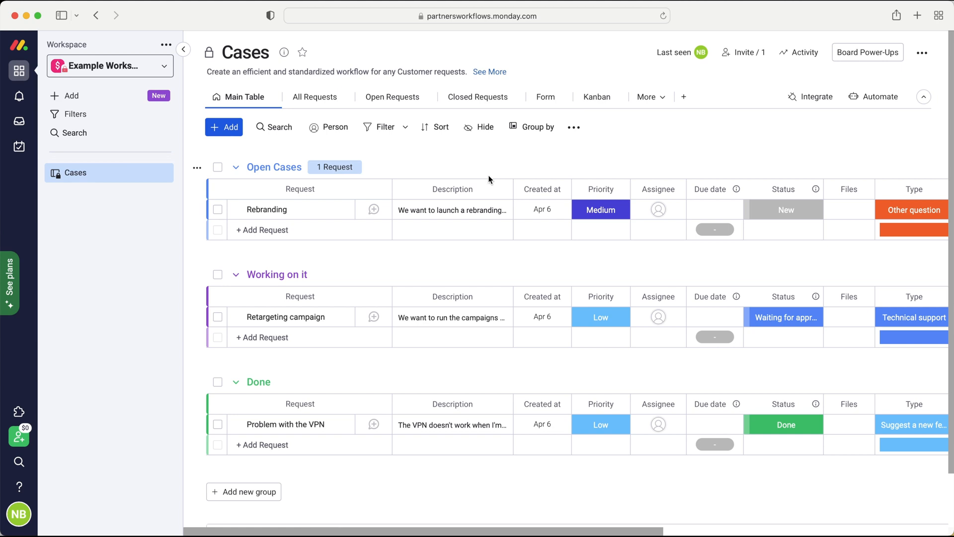
pyautogui.moveTo(452, 210)
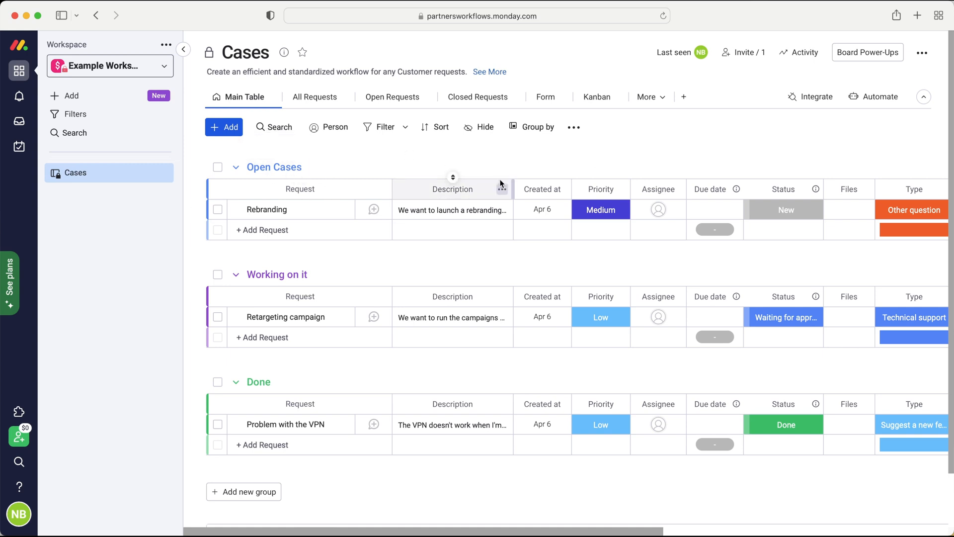
pyautogui.moveTo(343, 293)
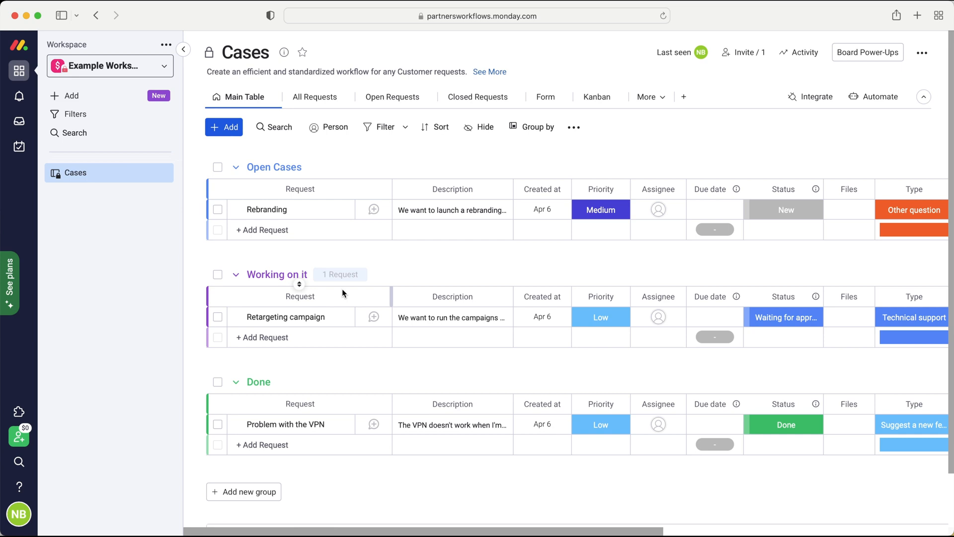
pyautogui.moveTo(315, 360)
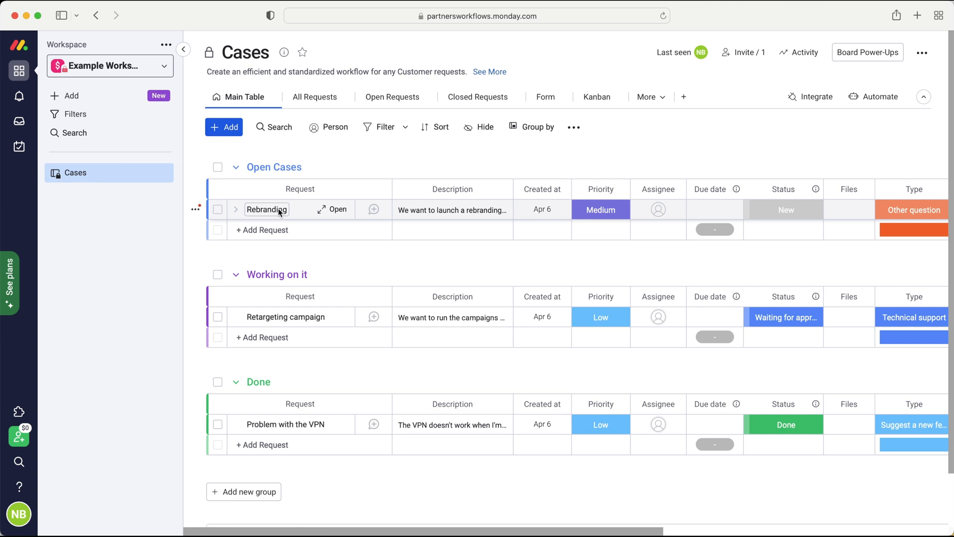
pyautogui.moveTo(281, 215)
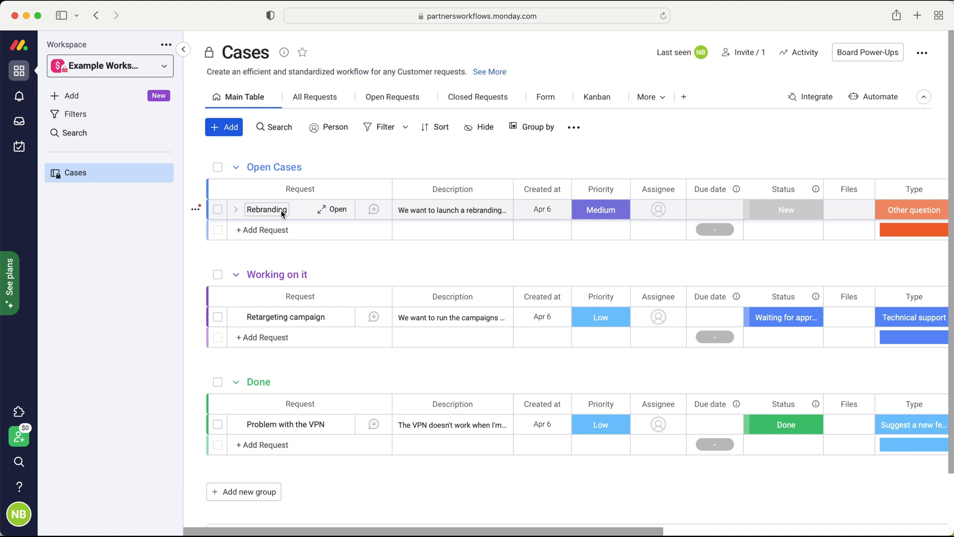
pyautogui.moveTo(453, 210)
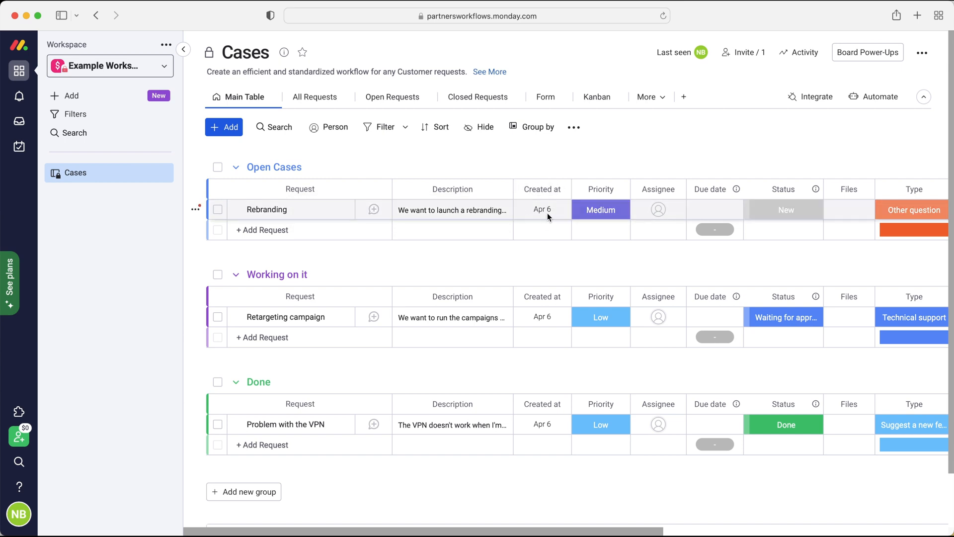
pyautogui.moveTo(542, 209)
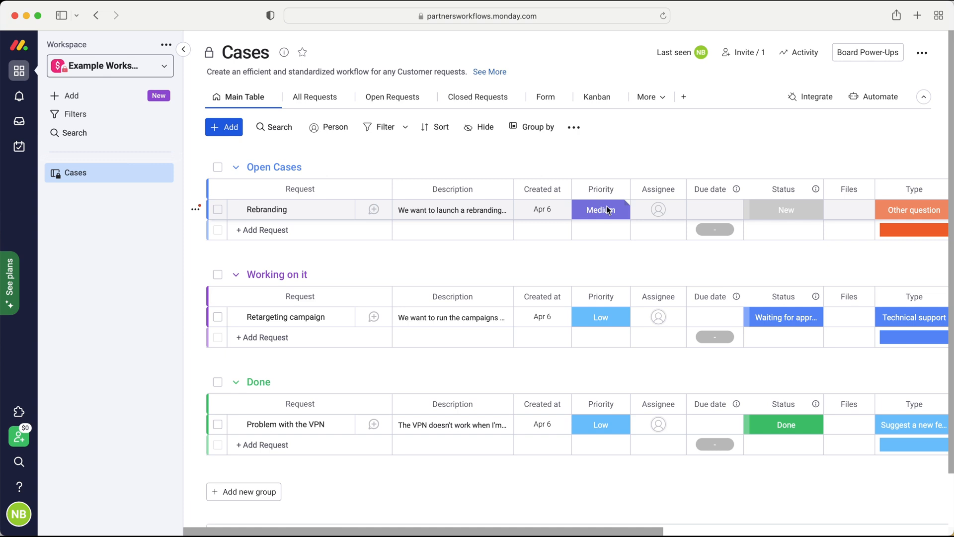
pyautogui.moveTo(567, 218)
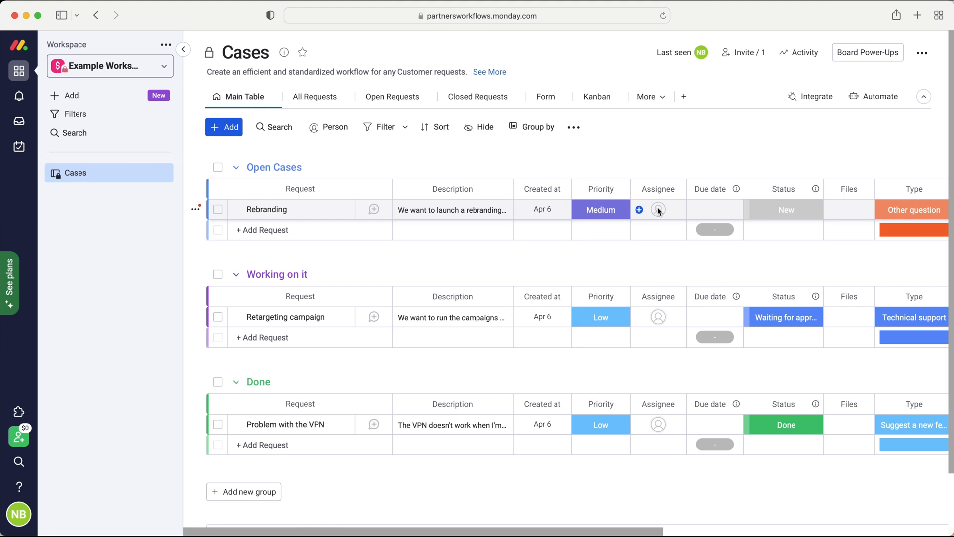
pyautogui.moveTo(660, 215)
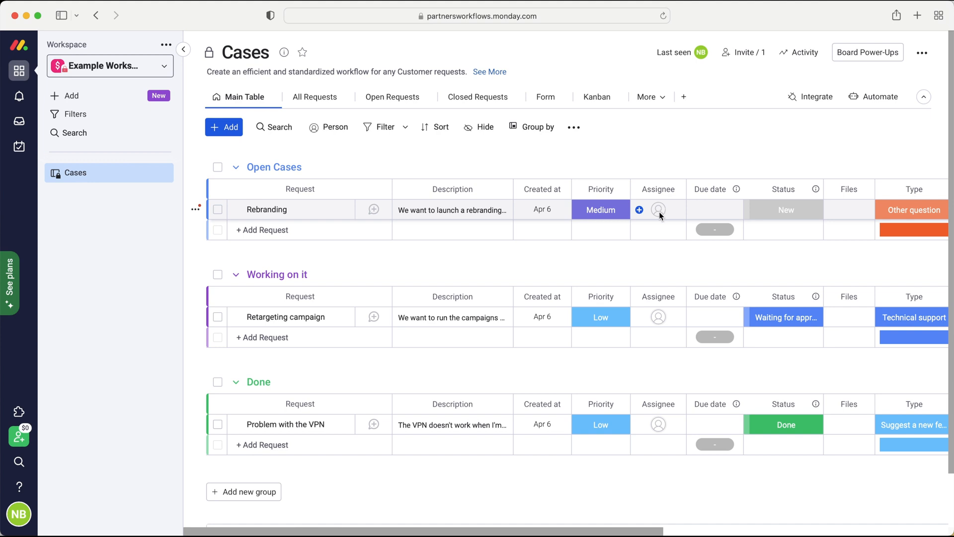
pyautogui.moveTo(658, 221)
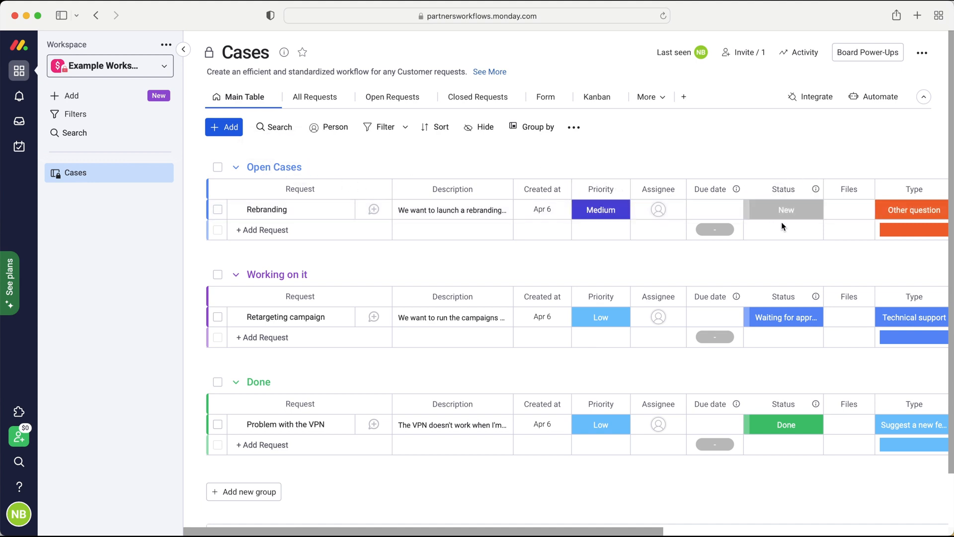
pyautogui.click(784, 210)
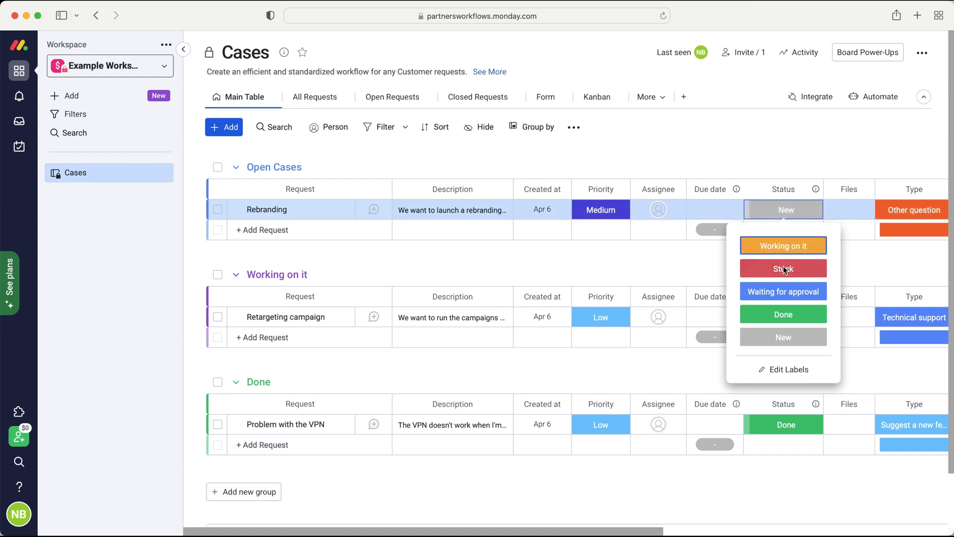
pyautogui.moveTo(784, 319)
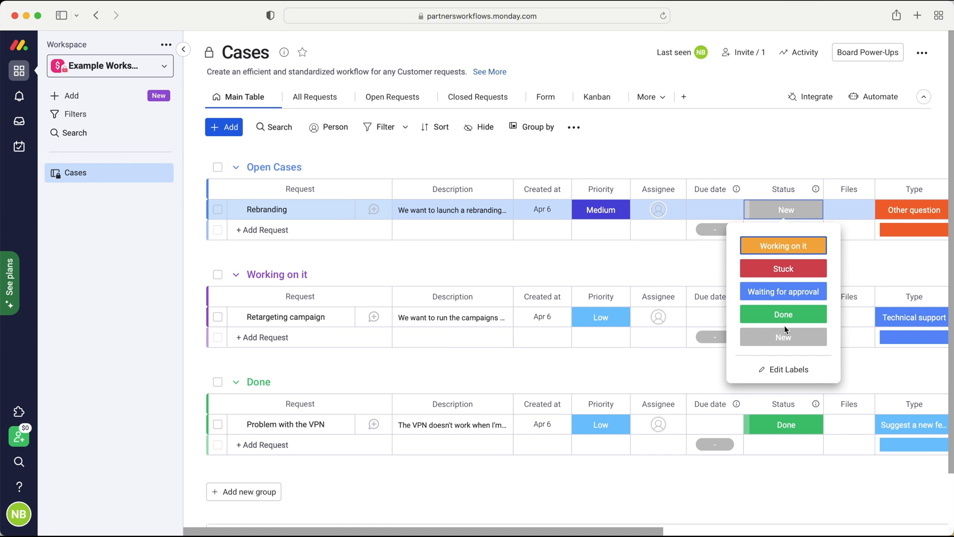
pyautogui.click(784, 291)
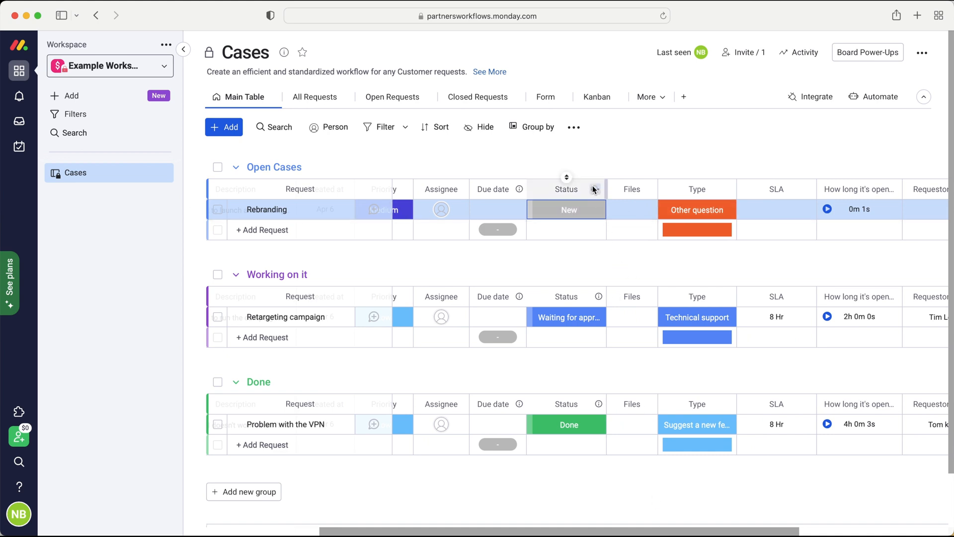
pyautogui.moveTo(585, 161)
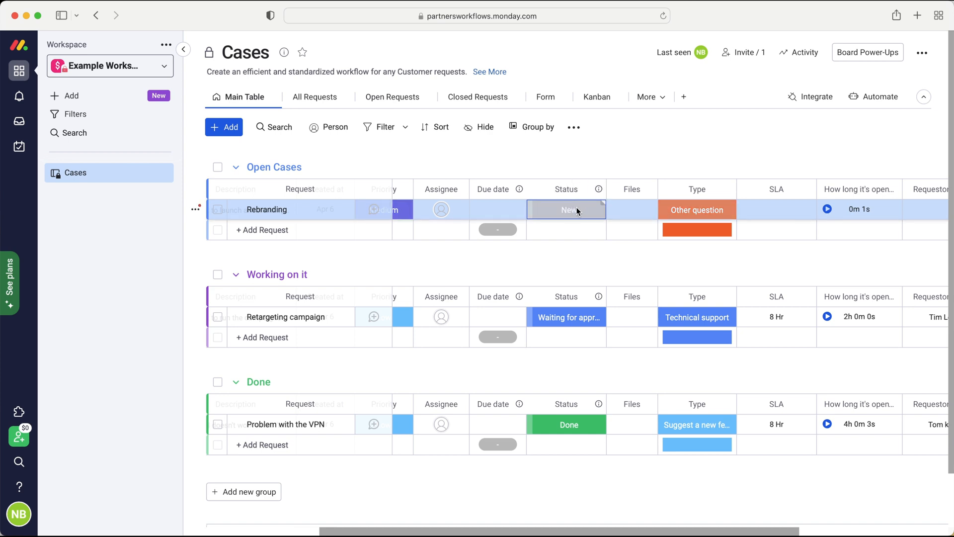
pyautogui.click(566, 209)
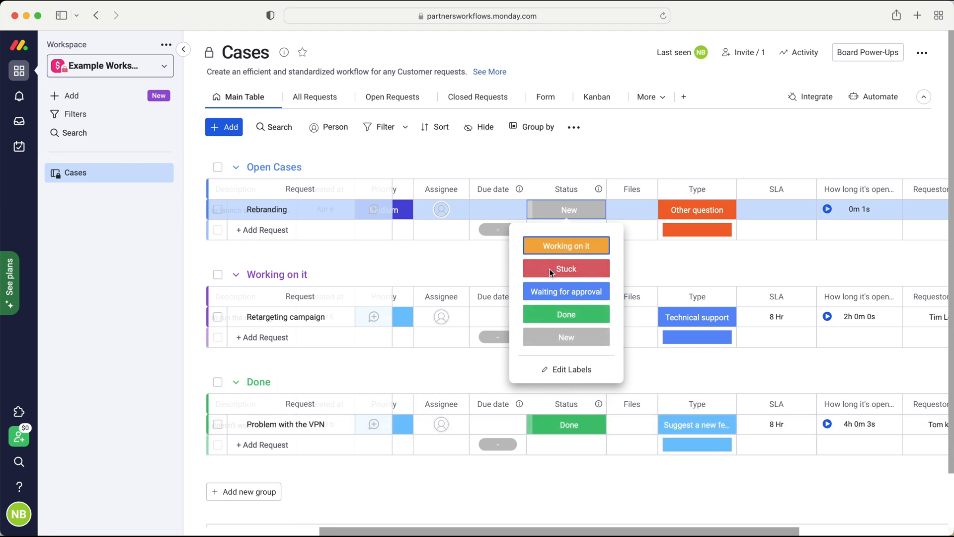
pyautogui.moveTo(659, 123)
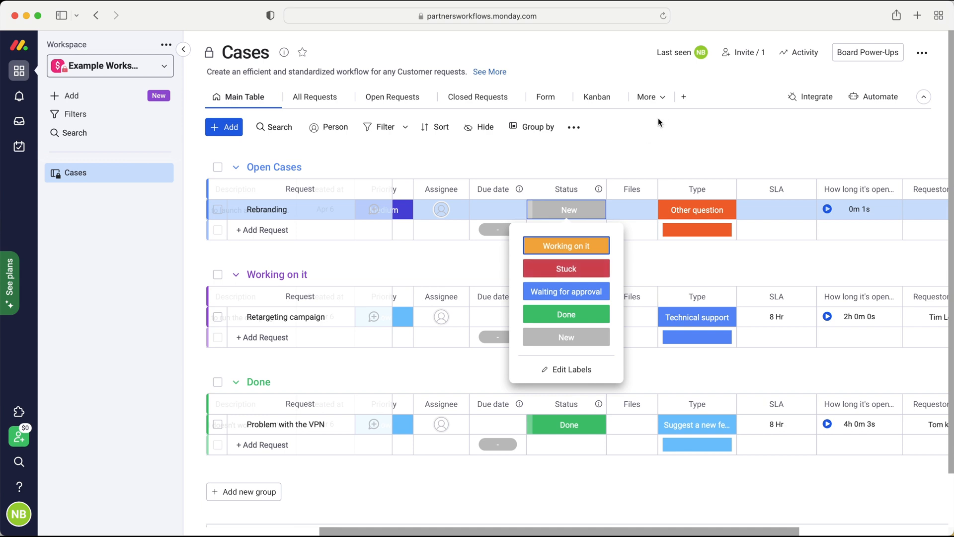
pyautogui.click(566, 292)
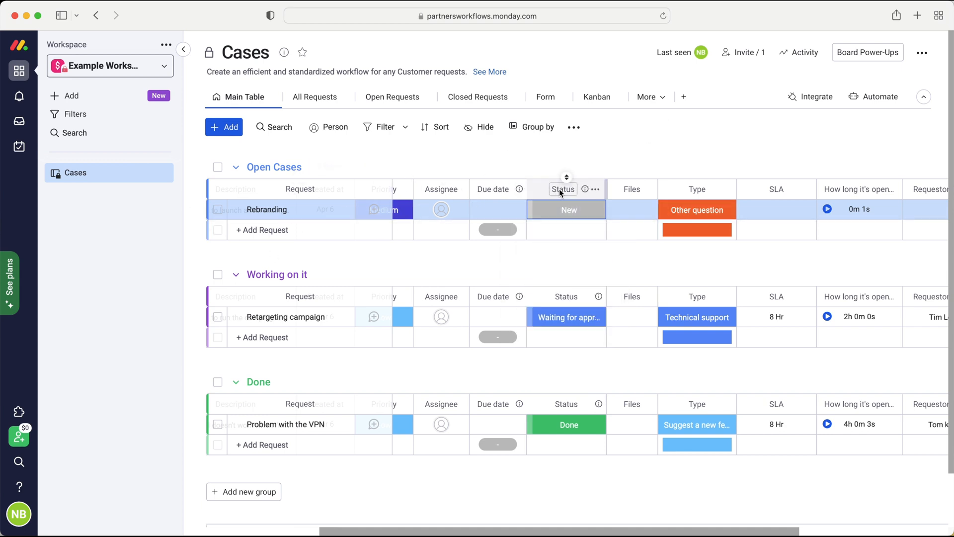
pyautogui.moveTo(643, 211)
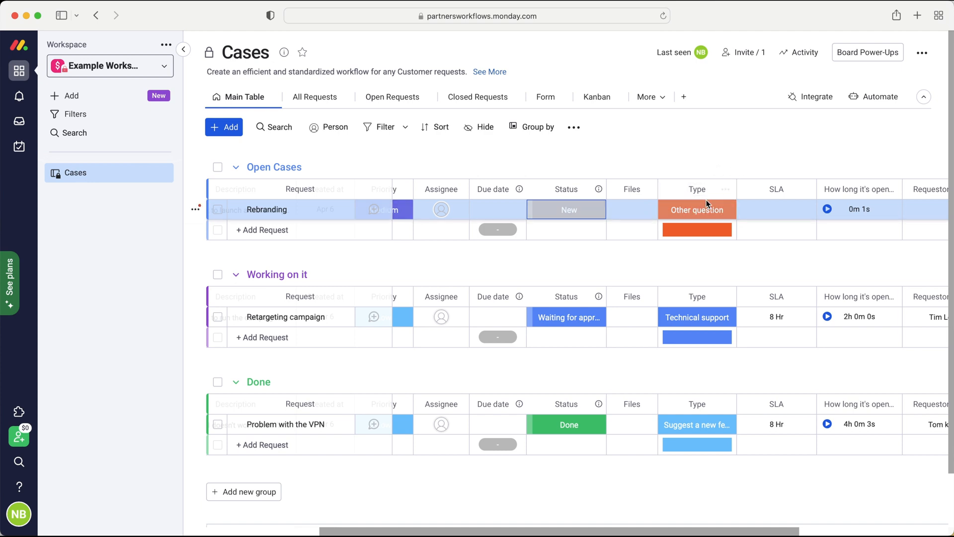
pyautogui.click(696, 210)
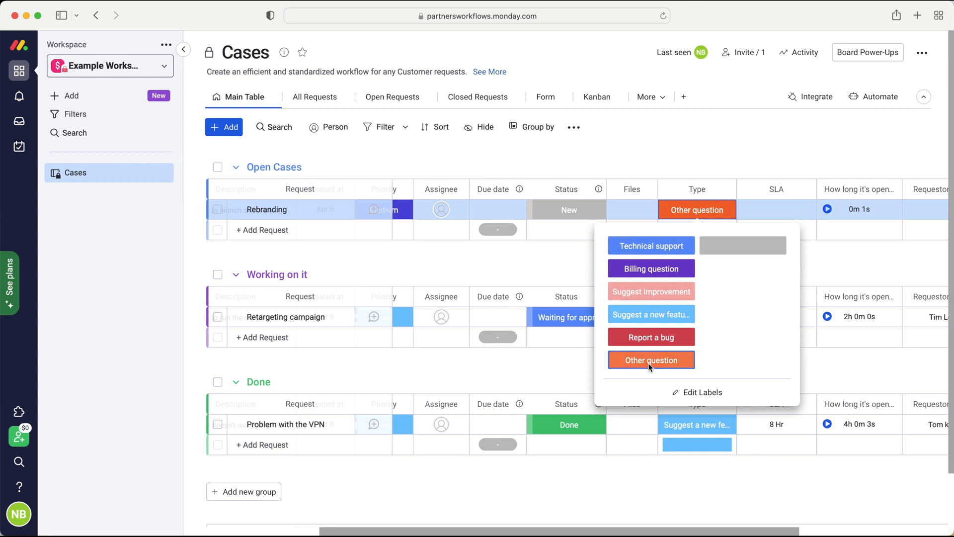
pyautogui.moveTo(649, 361)
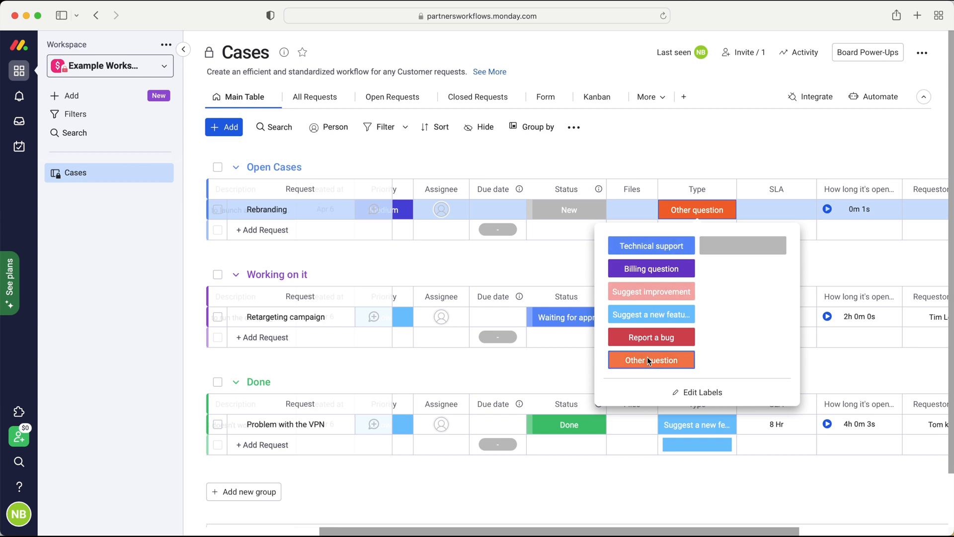
pyautogui.moveTo(645, 286)
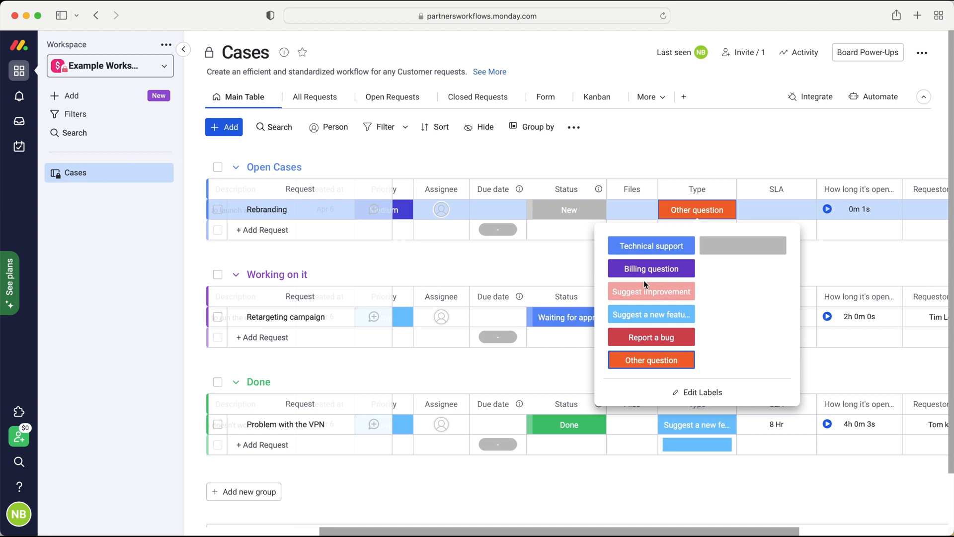
pyautogui.moveTo(650, 314)
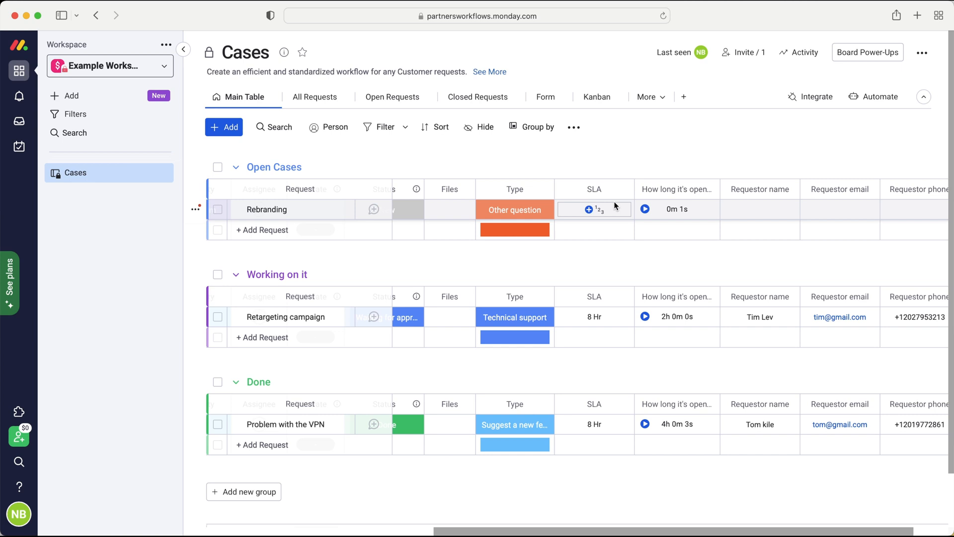
pyautogui.moveTo(693, 144)
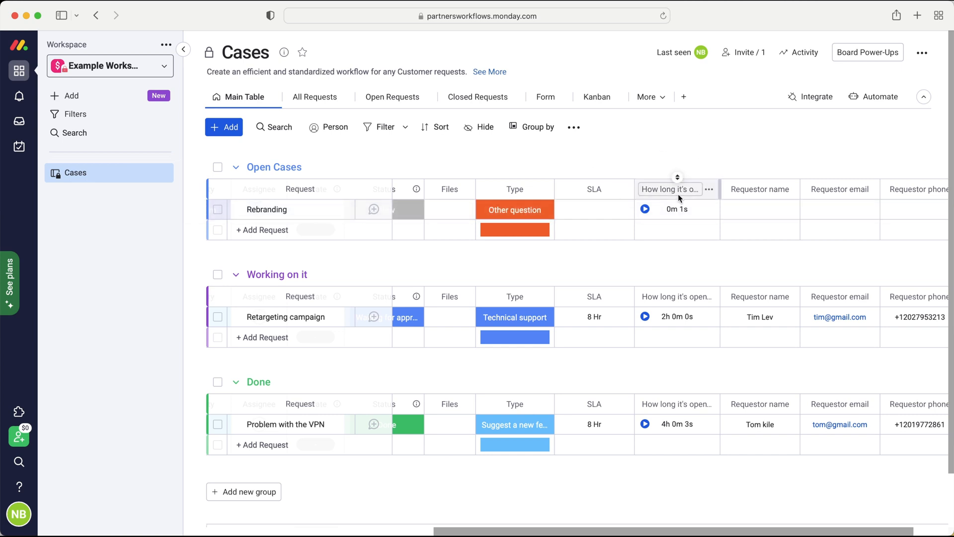
pyautogui.moveTo(669, 189)
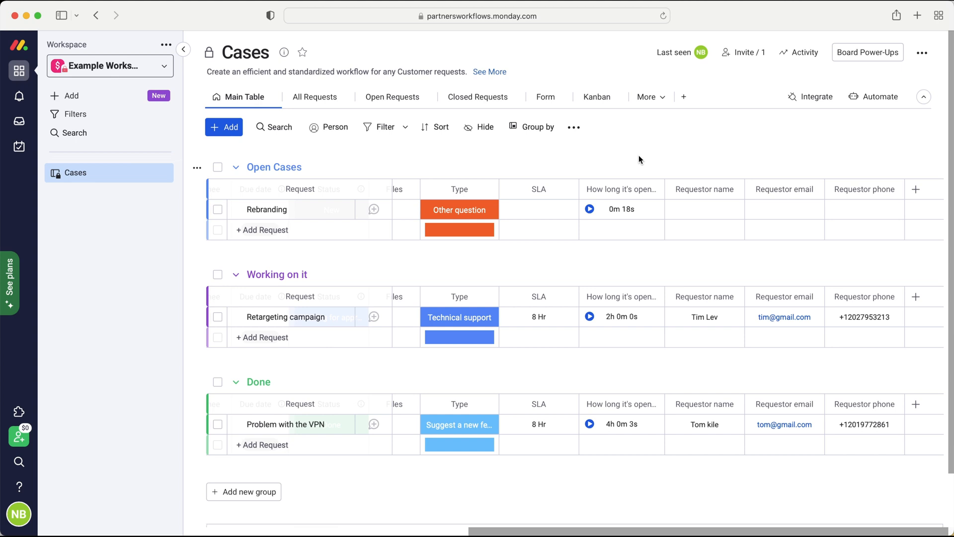
pyautogui.moveTo(587, 453)
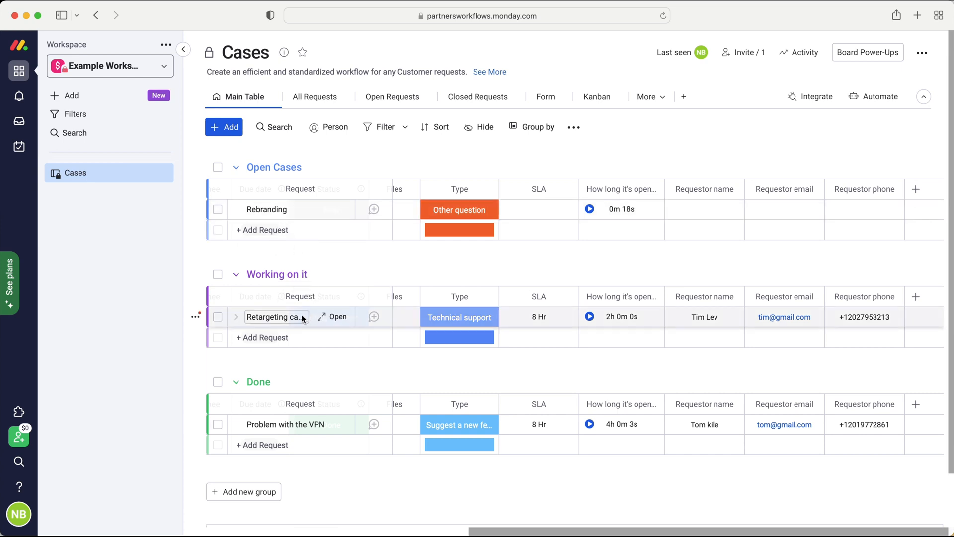
pyautogui.moveTo(275, 316)
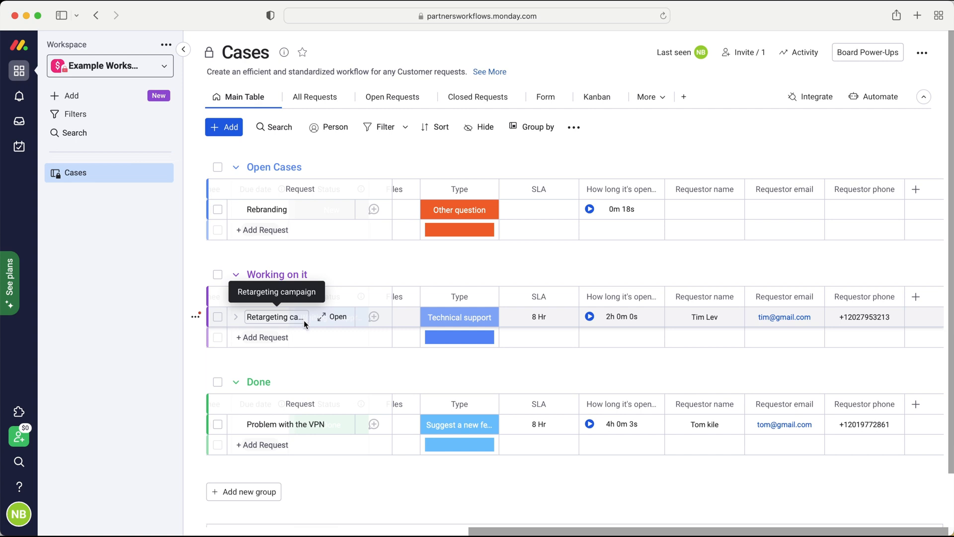
pyautogui.moveTo(306, 326)
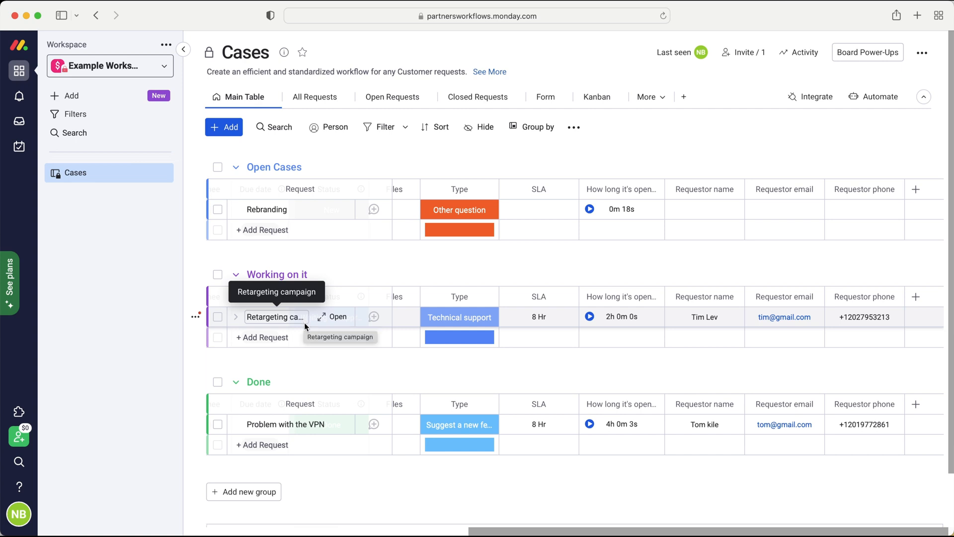
pyautogui.moveTo(680, 509)
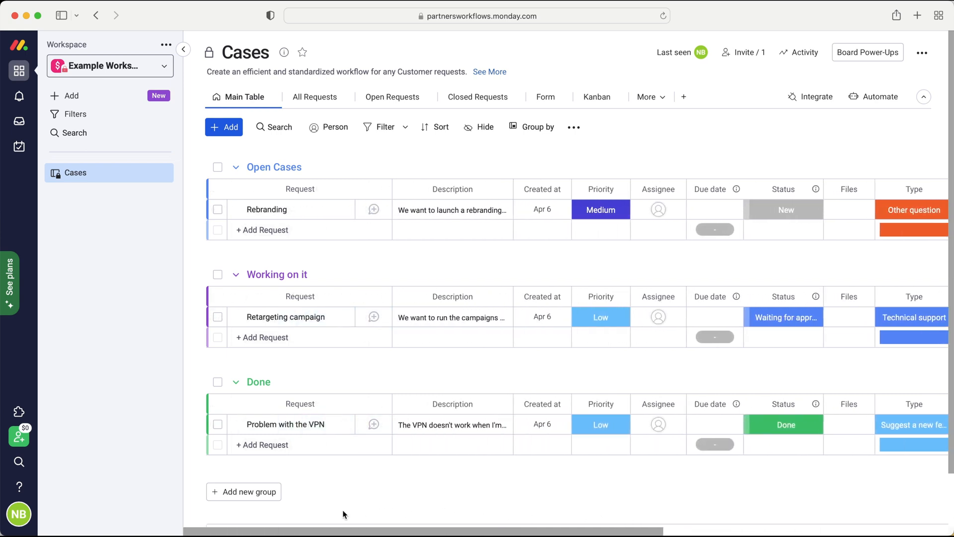
pyautogui.moveTo(591, 156)
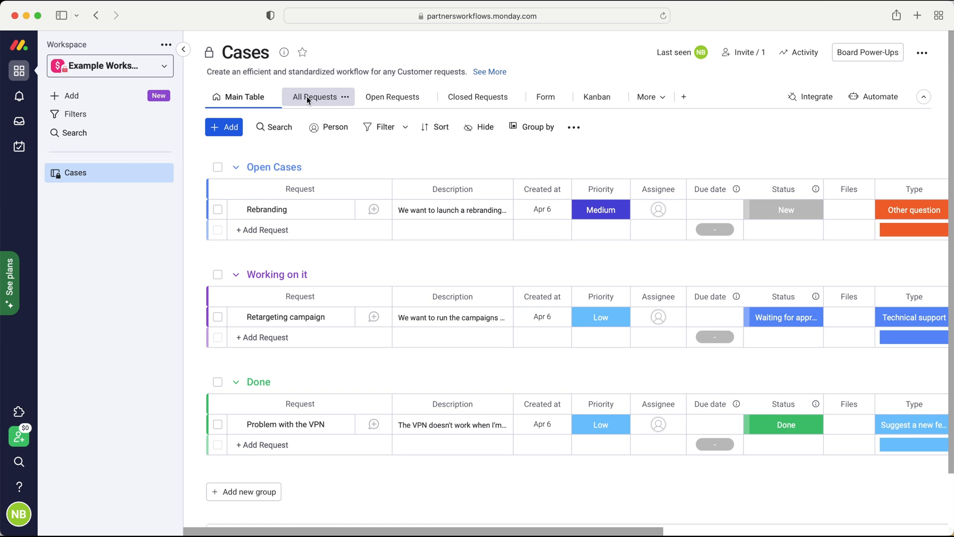
pyautogui.moveTo(317, 104)
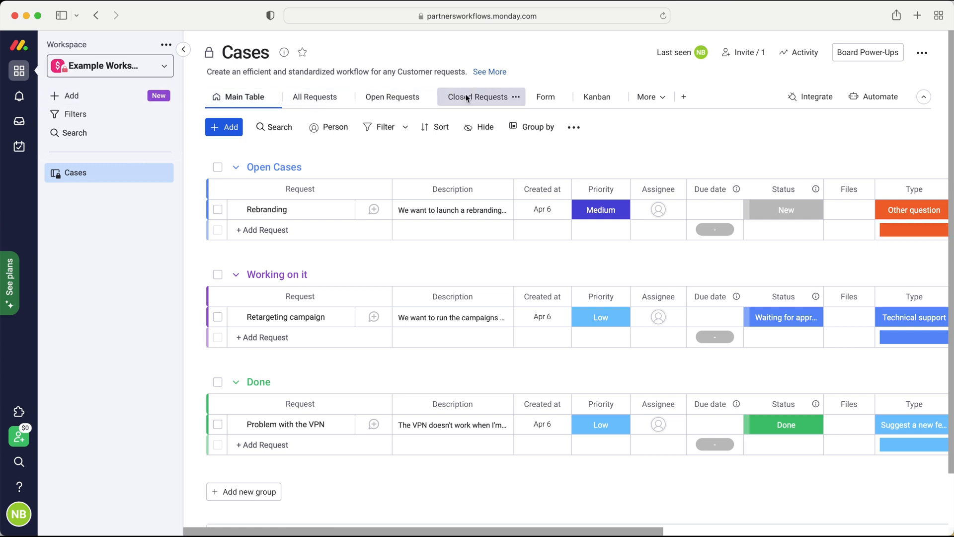
pyautogui.click(393, 96)
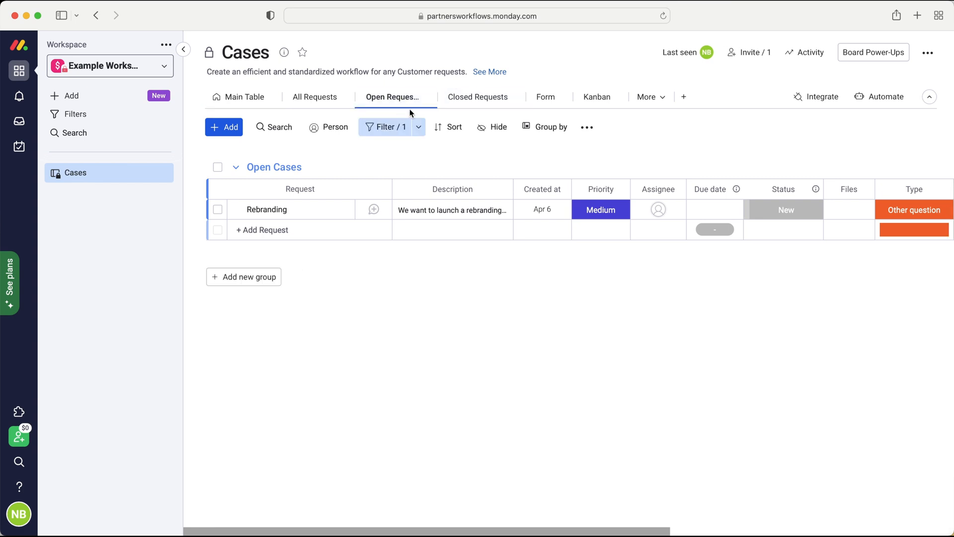
pyautogui.moveTo(390, 96)
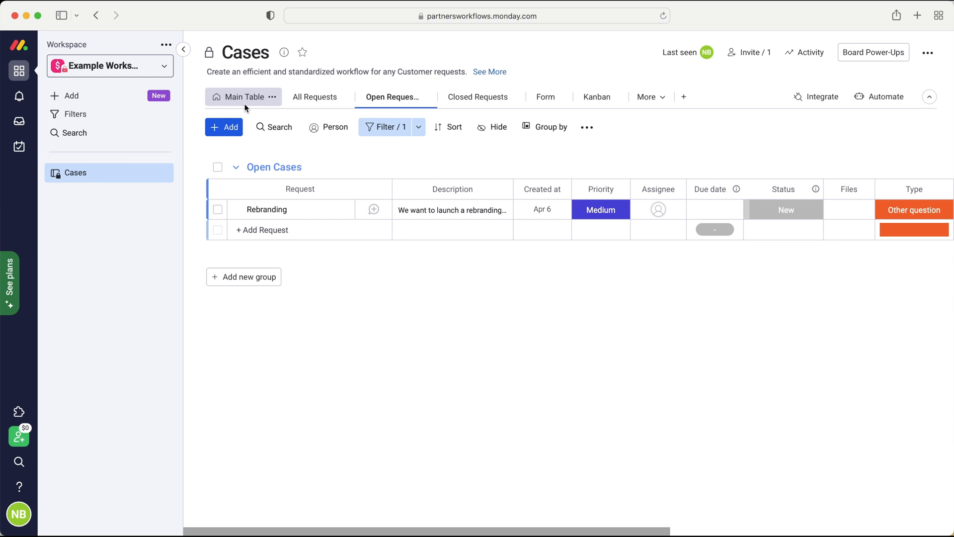
pyautogui.click(243, 97)
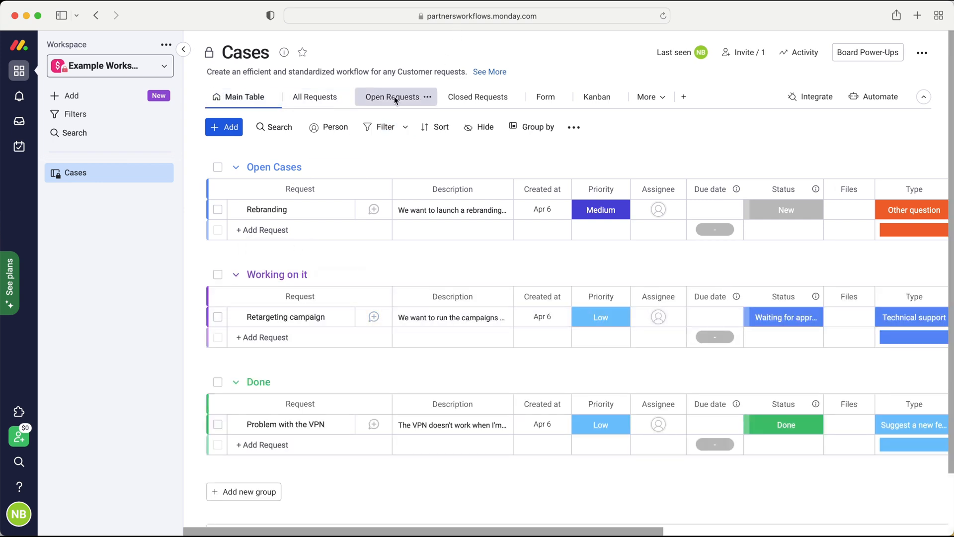
pyautogui.click(478, 96)
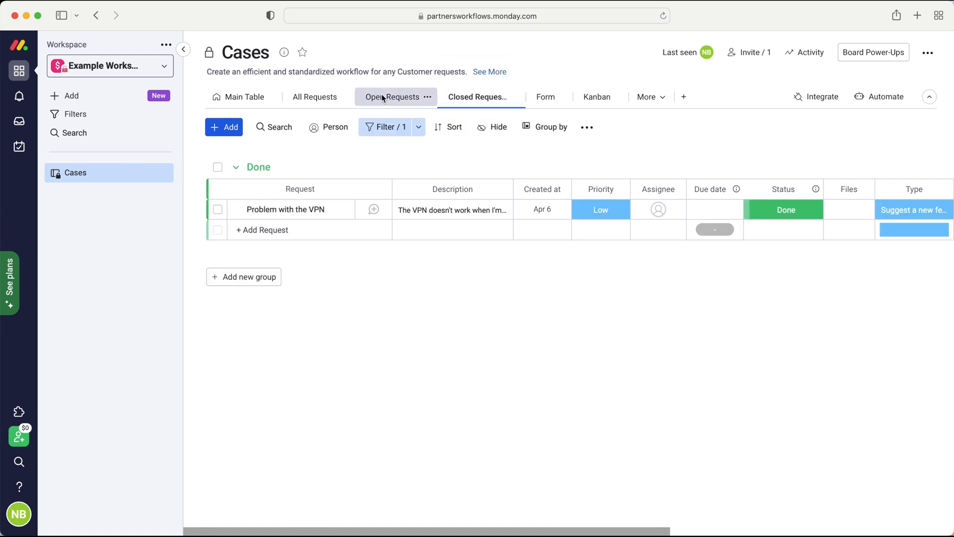
pyautogui.click(393, 97)
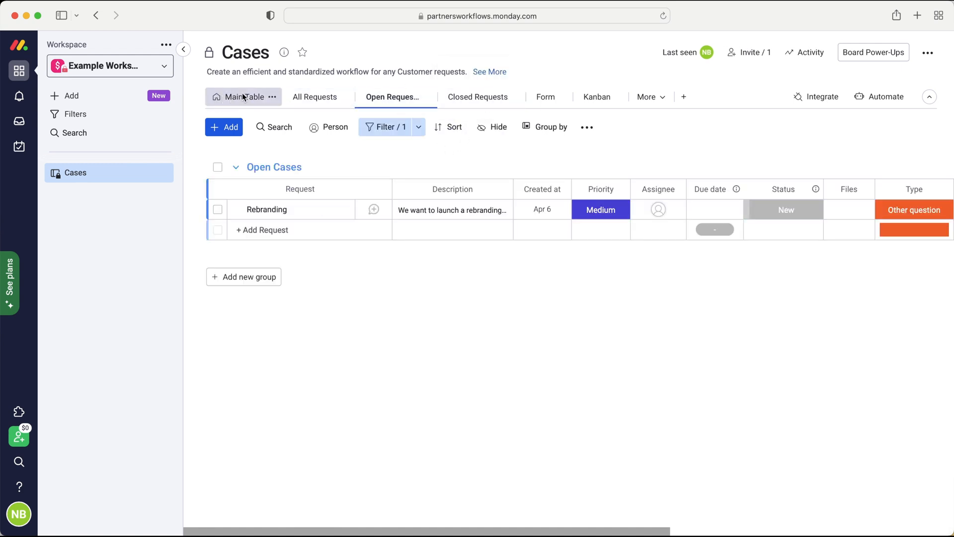
pyautogui.click(314, 96)
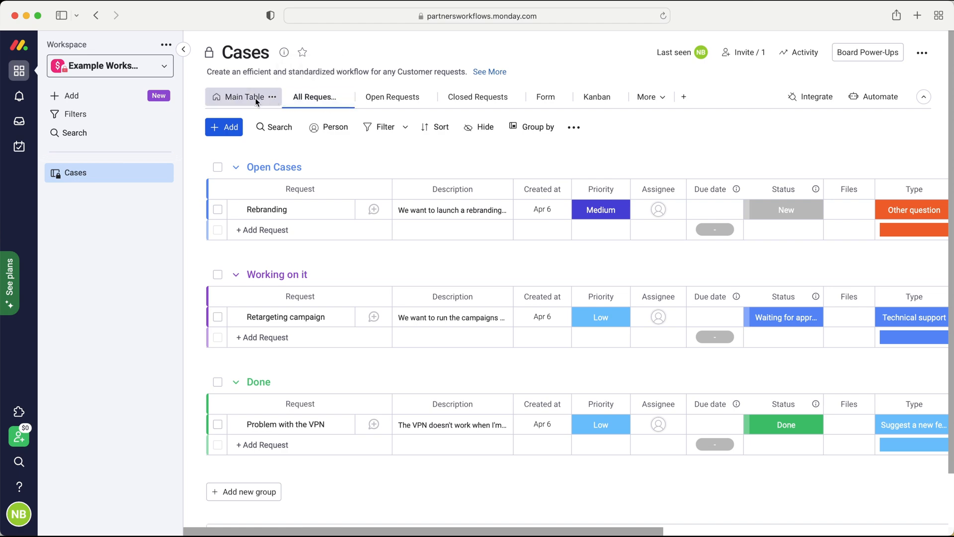
pyautogui.scroll(-3)
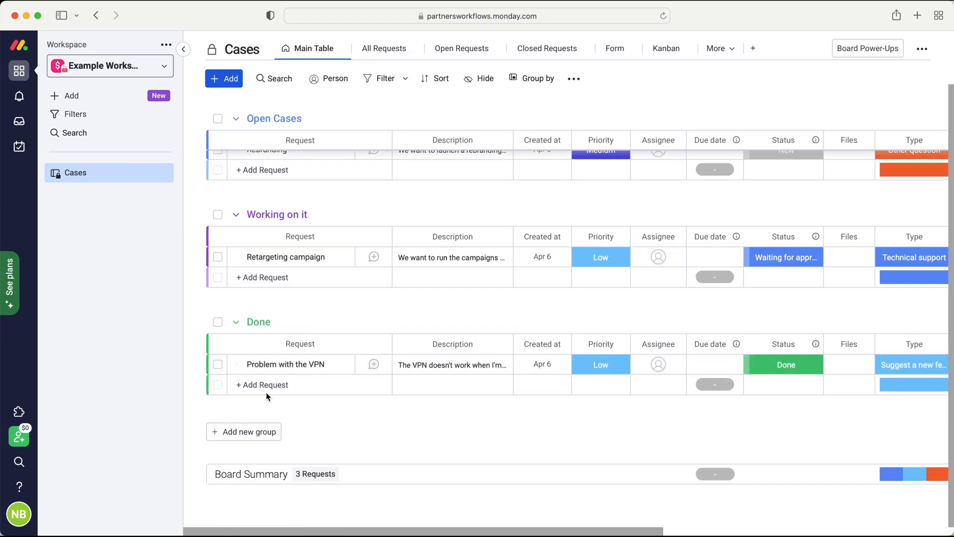
pyautogui.moveTo(375, 457)
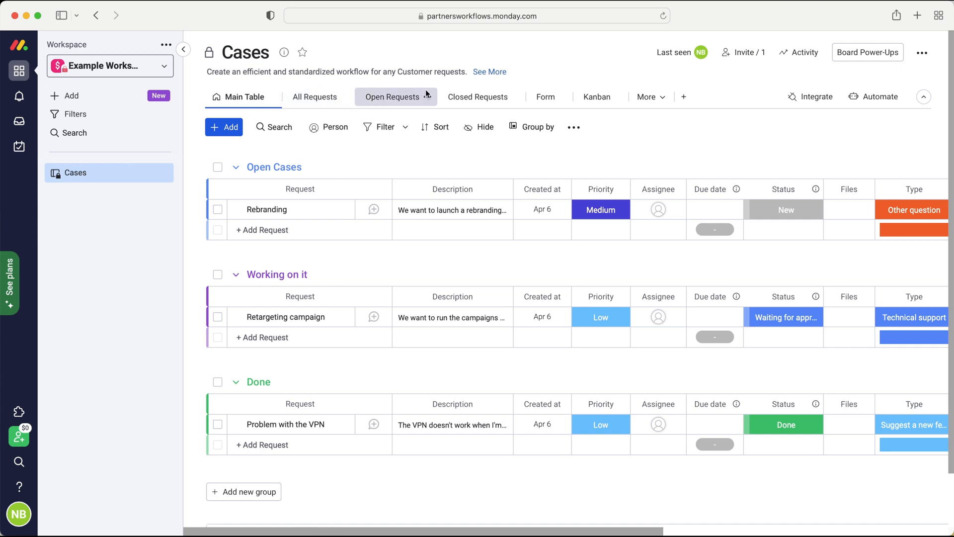
pyautogui.click(545, 96)
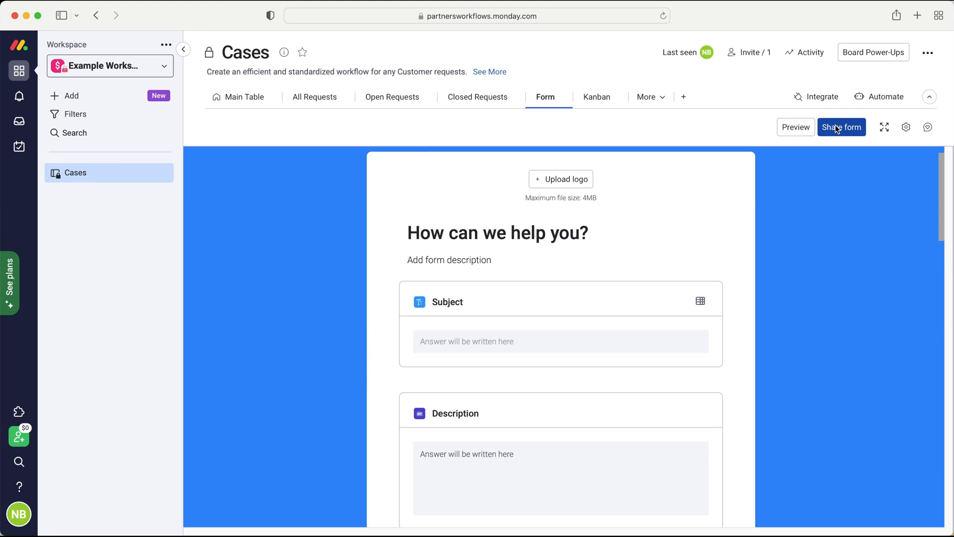
# Review the form questions and open the live 'How can we help you?' form via Share form
pyautogui.scroll(-3)
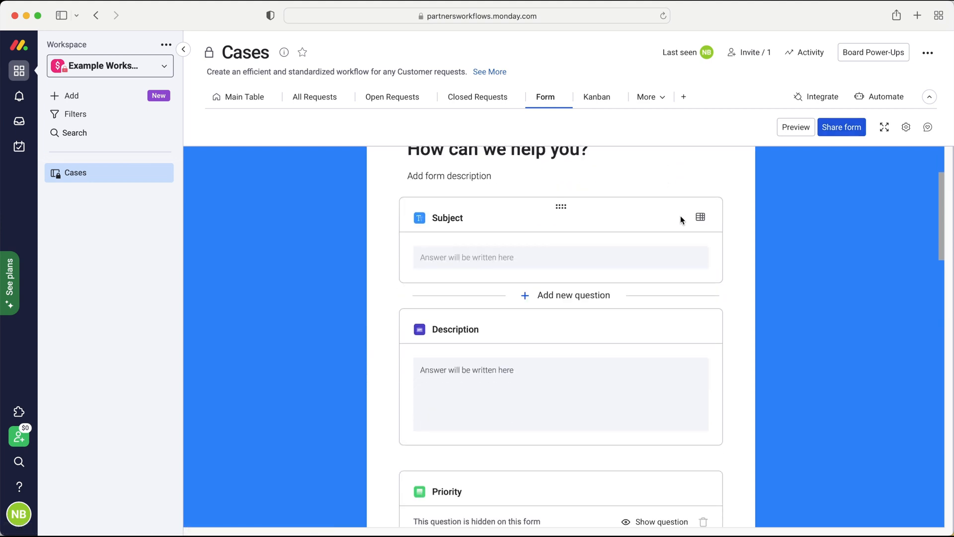
pyautogui.scroll(-3)
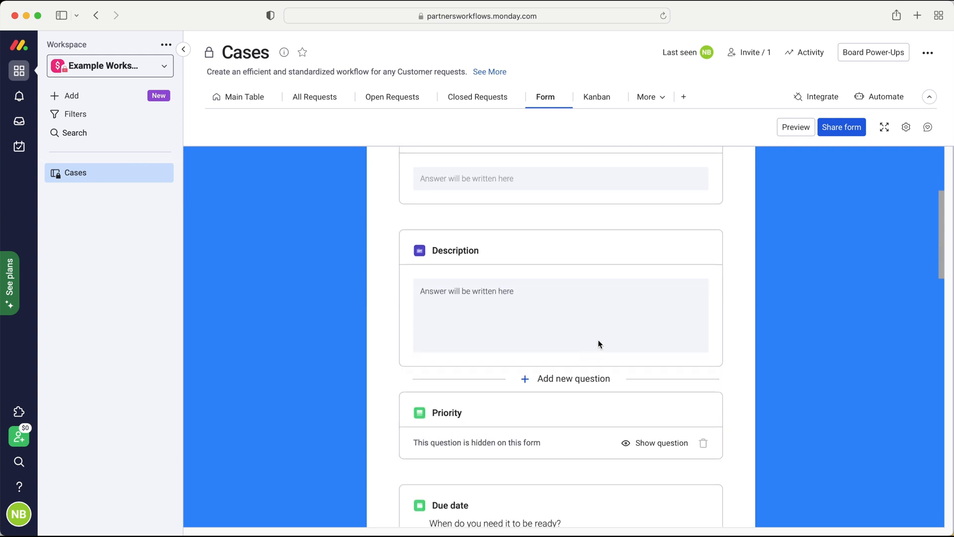
pyautogui.scroll(-3)
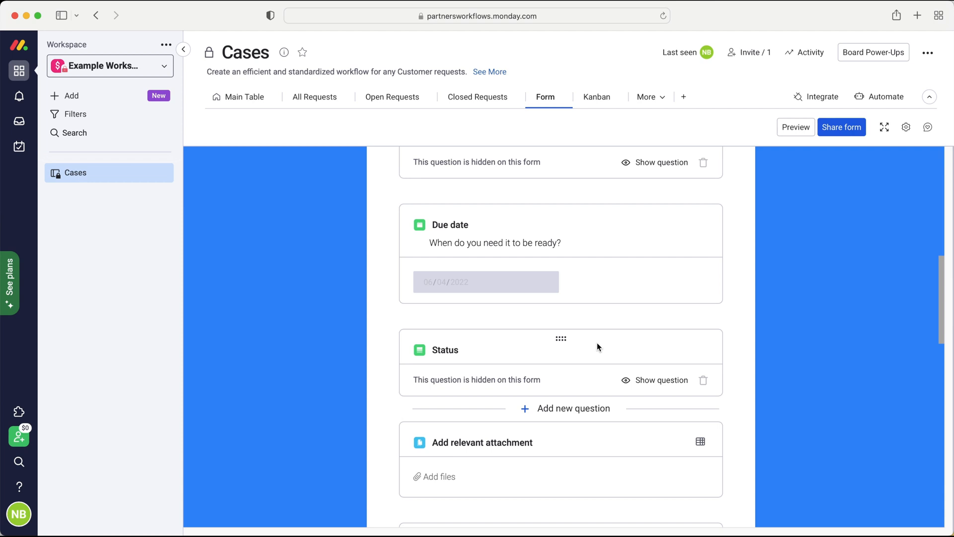
pyautogui.scroll(-3)
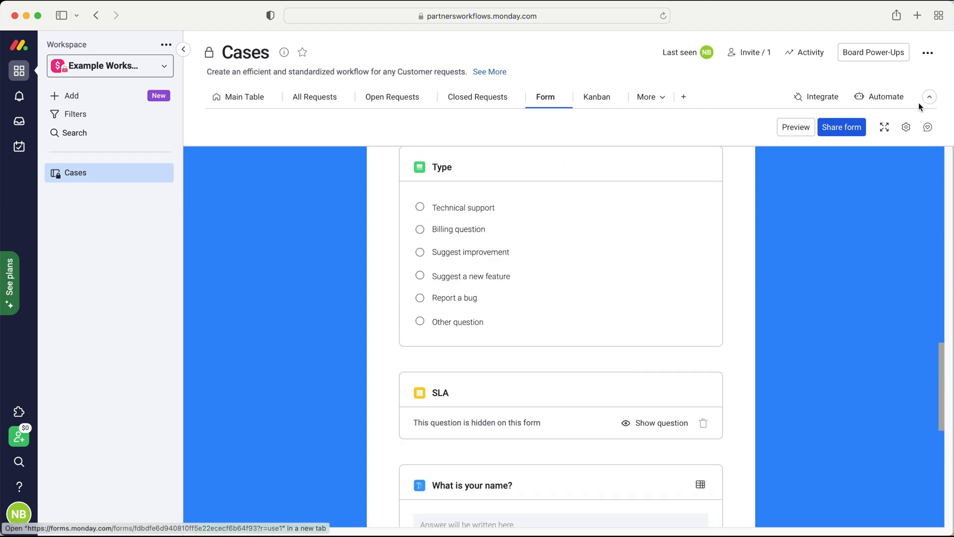
pyautogui.click(795, 127)
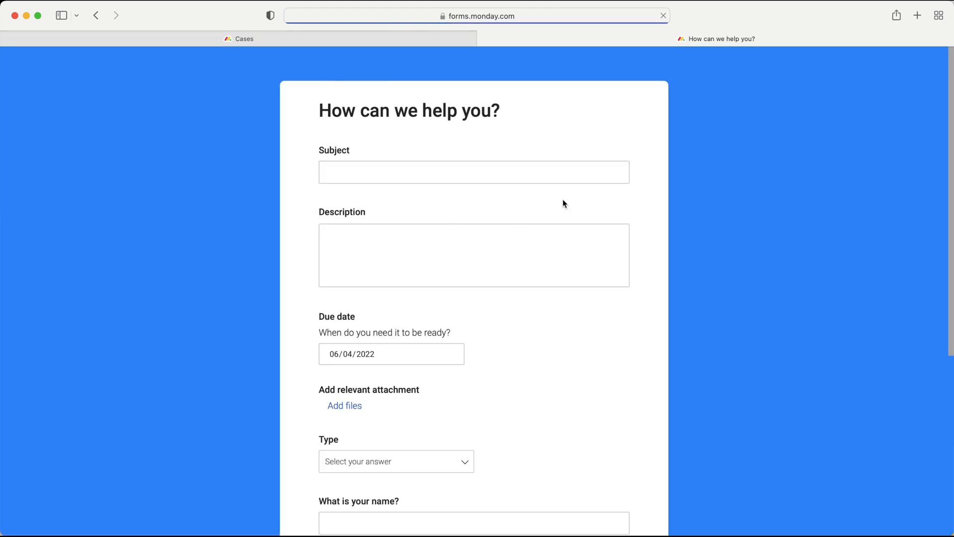
# Back in the form editor, show the form's background colour choices via the paint-bucket icon
pyautogui.scroll(-3)
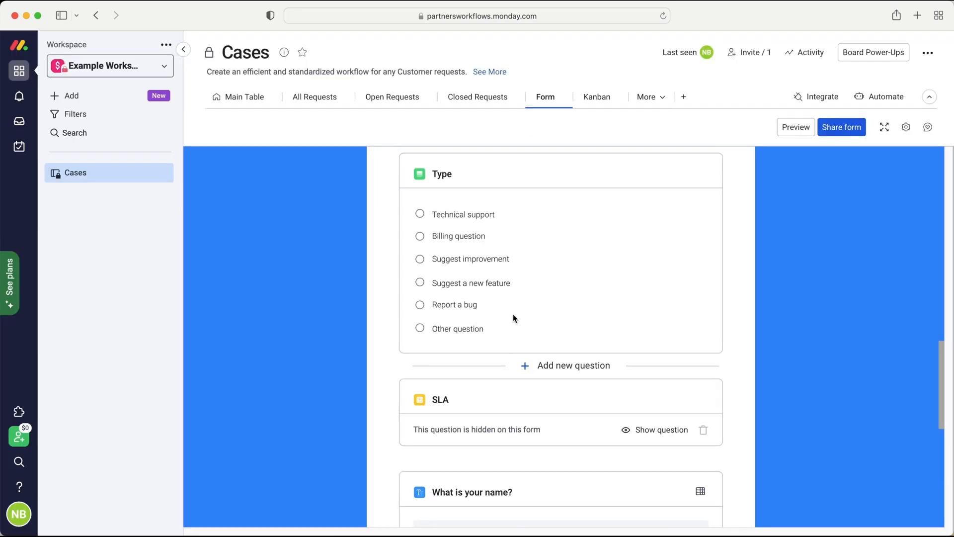
pyautogui.scroll(3)
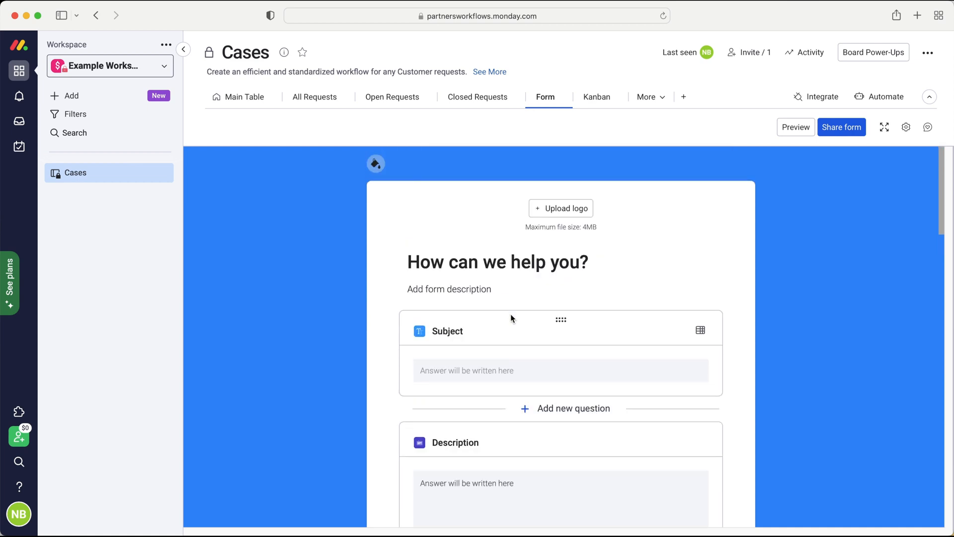
pyautogui.click(375, 163)
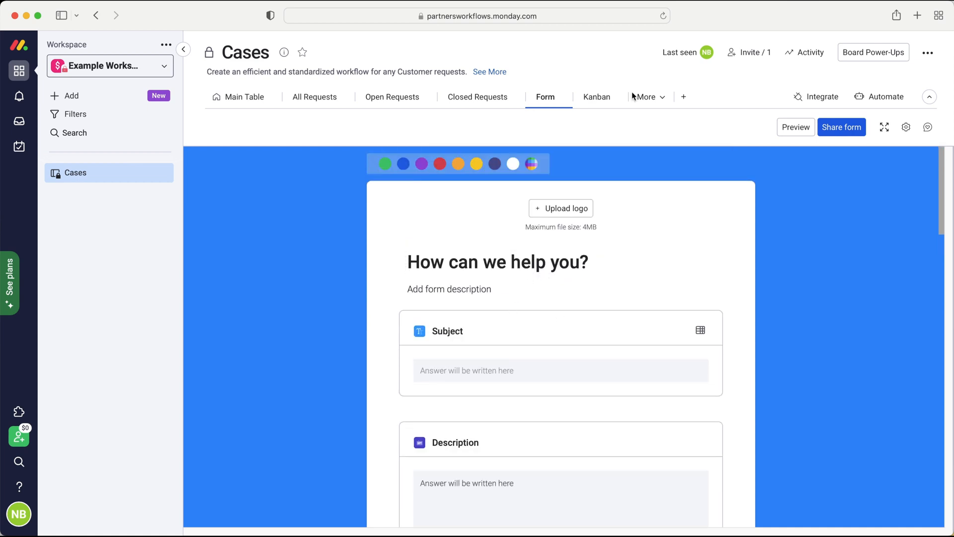
# Switch to the Kanban view, then to the Team workload view from More
pyautogui.click(597, 96)
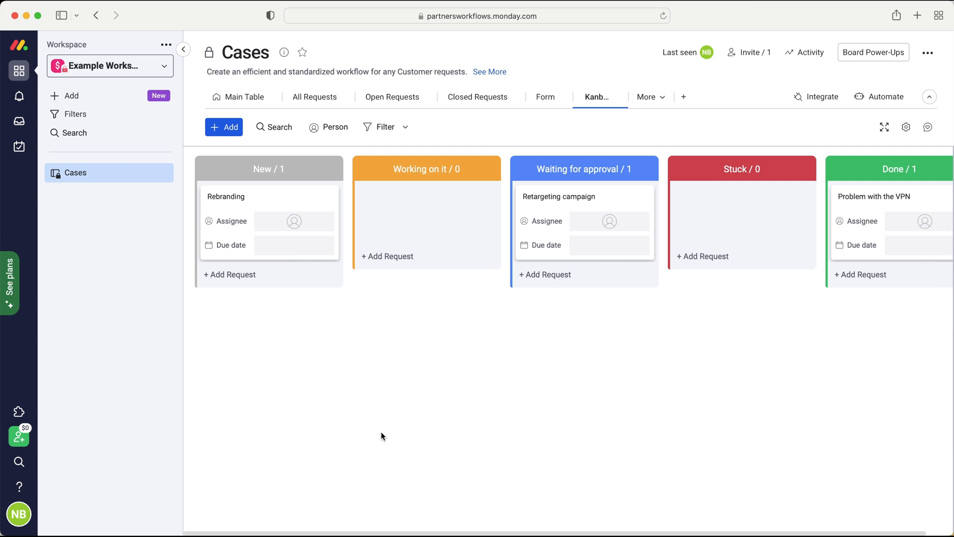
pyautogui.moveTo(683, 348)
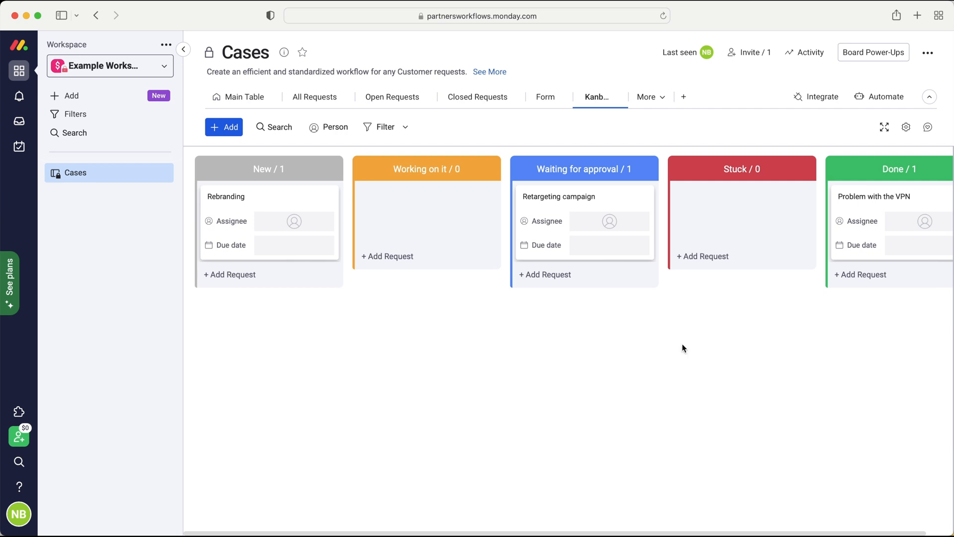
pyautogui.click(646, 96)
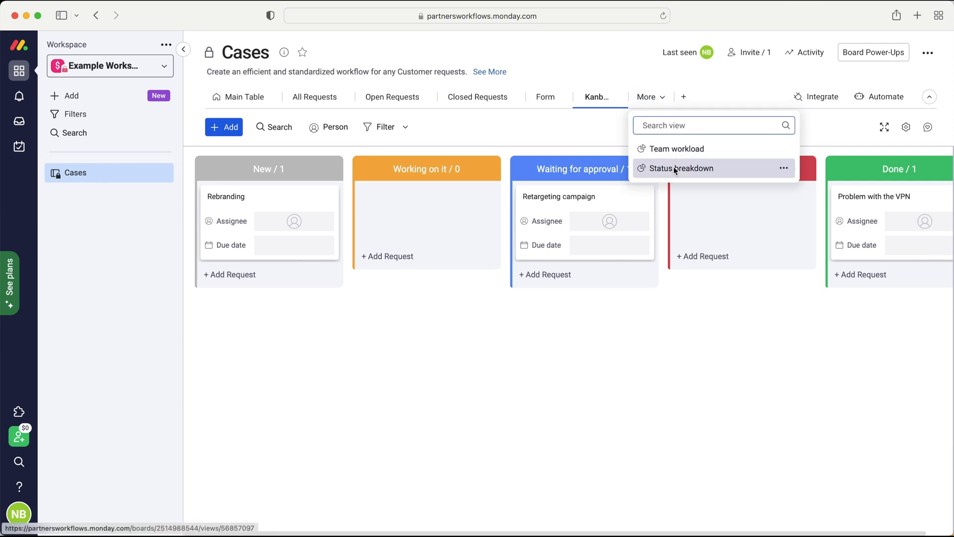
pyautogui.click(676, 148)
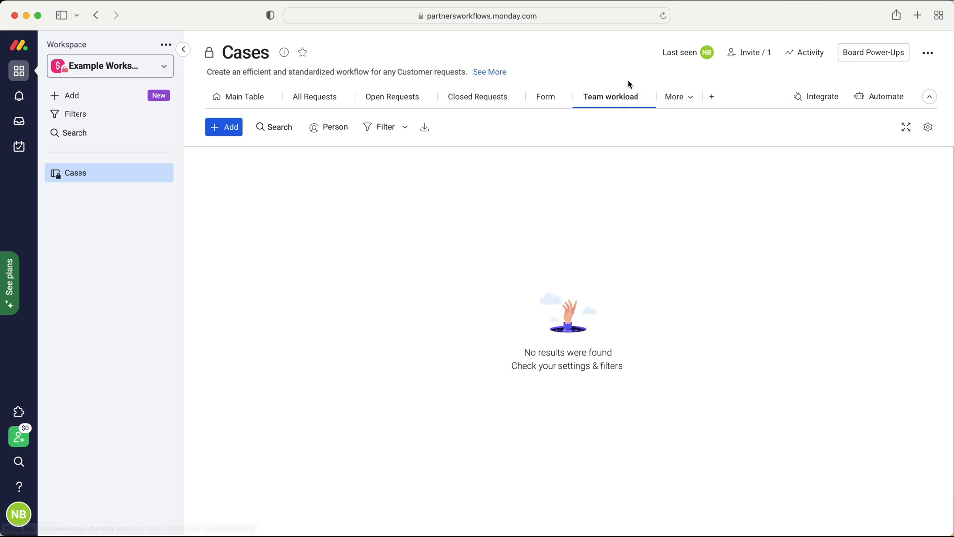
pyautogui.moveTo(678, 96)
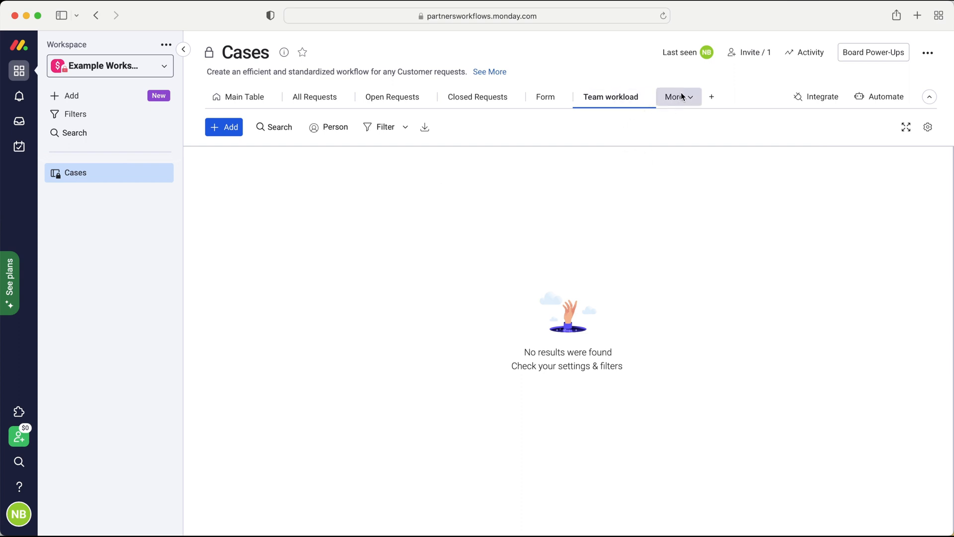
# Switch to the Status breakdown chart splitting cases between Done, New and Waiting for approval
pyautogui.click(676, 97)
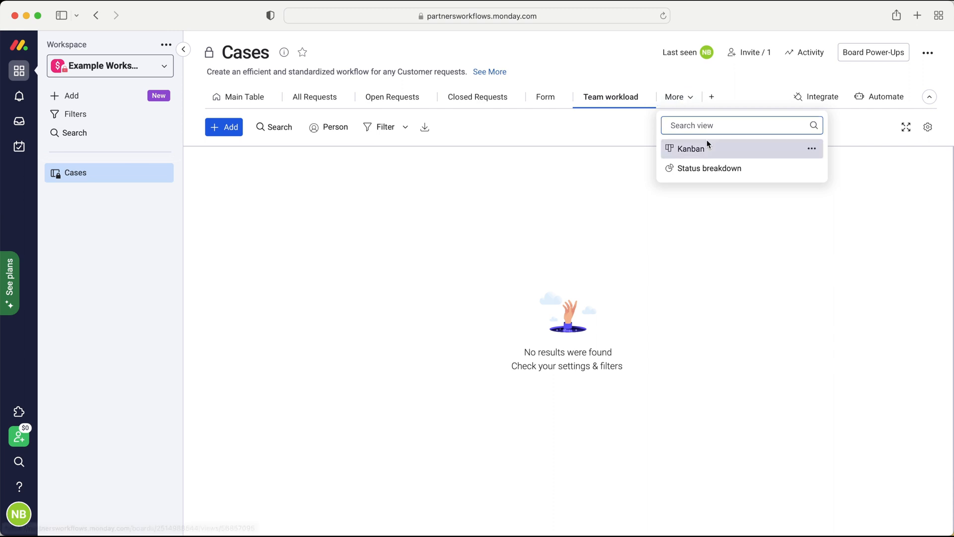
pyautogui.click(708, 168)
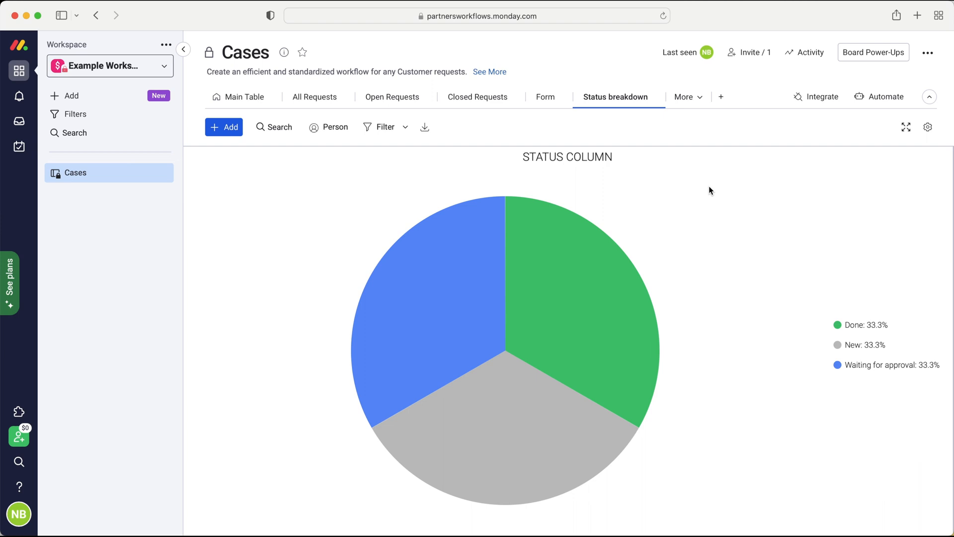
pyautogui.moveTo(599, 330)
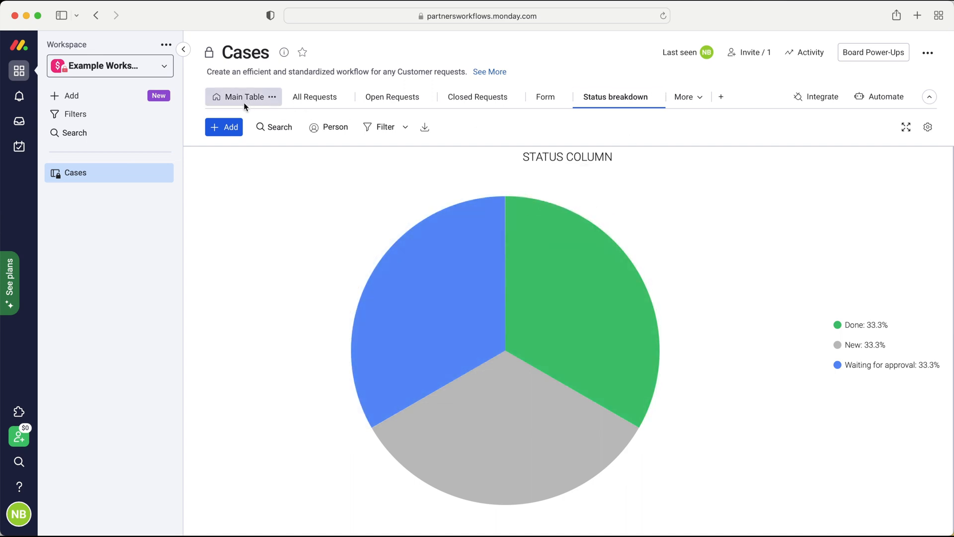
# Return to the Main Table view with its Open Cases, Working on it and Done groups
pyautogui.click(243, 96)
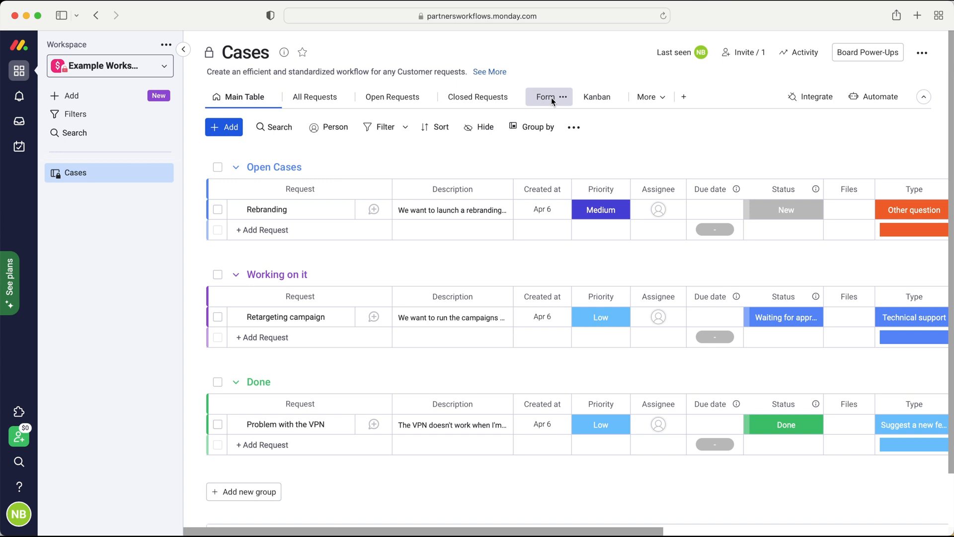
pyautogui.moveTo(554, 112)
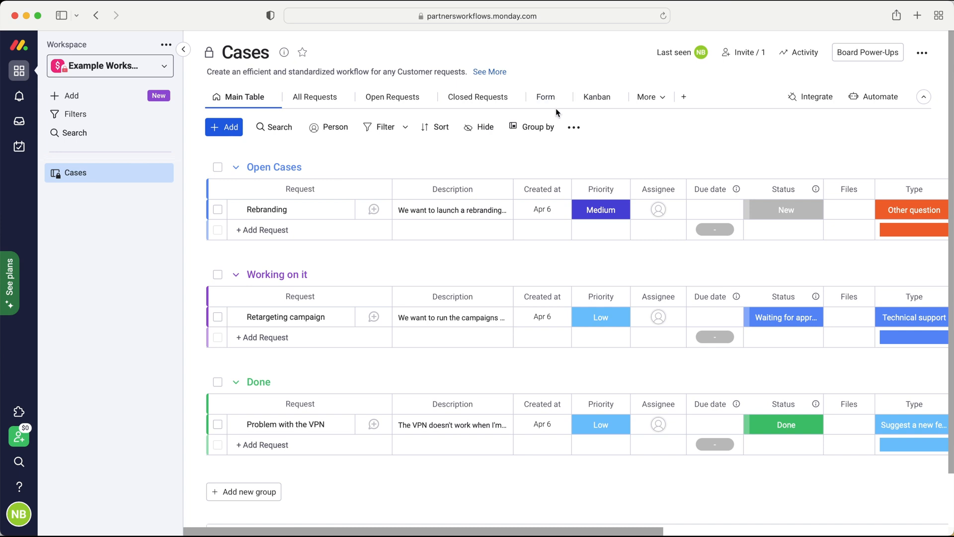